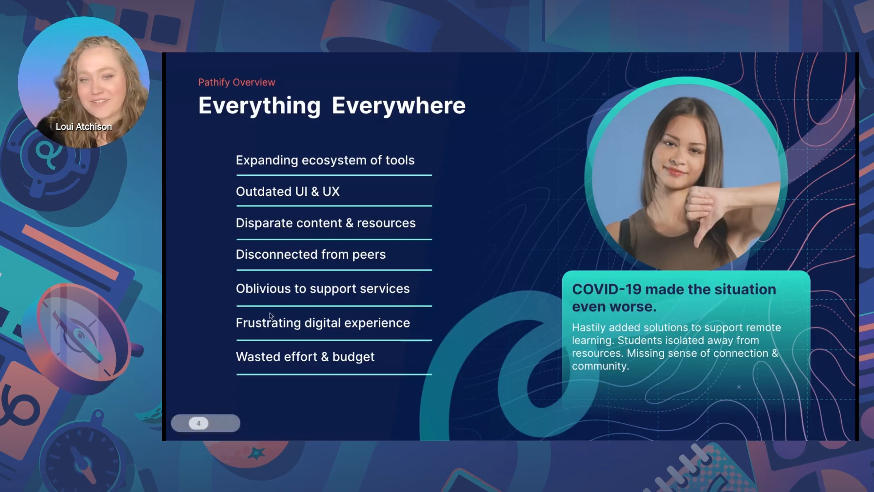
# Dismiss the 'You are now impersonating' toast so the student dashboard shows unobstructed
pyautogui.press('right')
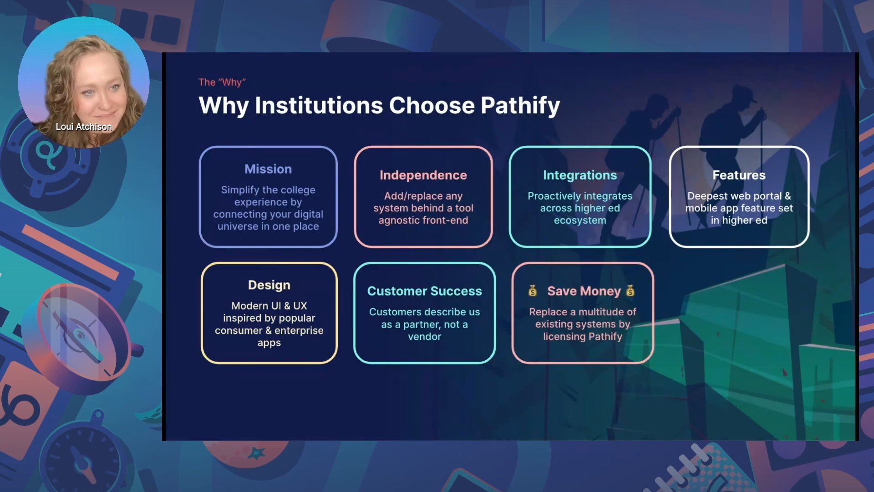
pyautogui.moveTo(248, 251)
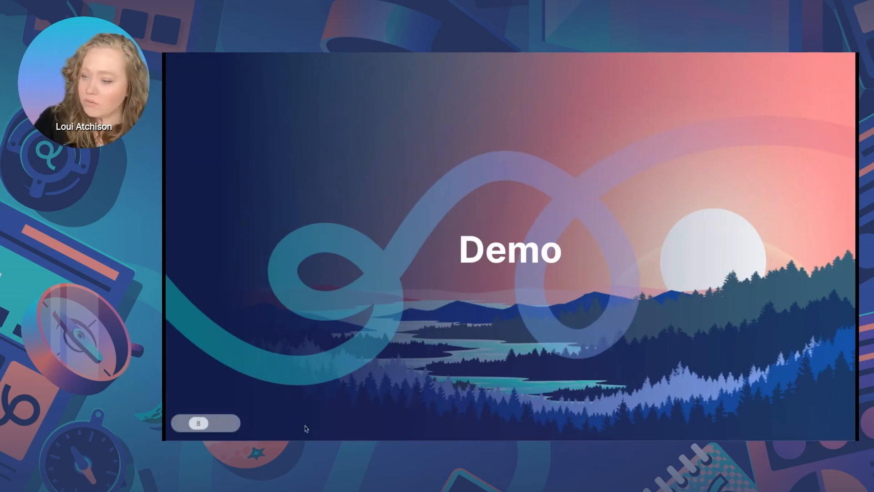
pyautogui.click(180, 423)
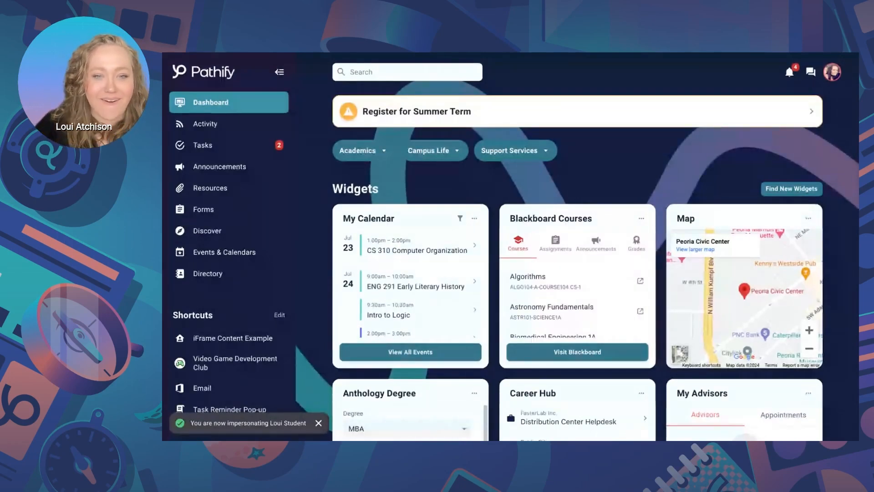
pyautogui.click(319, 422)
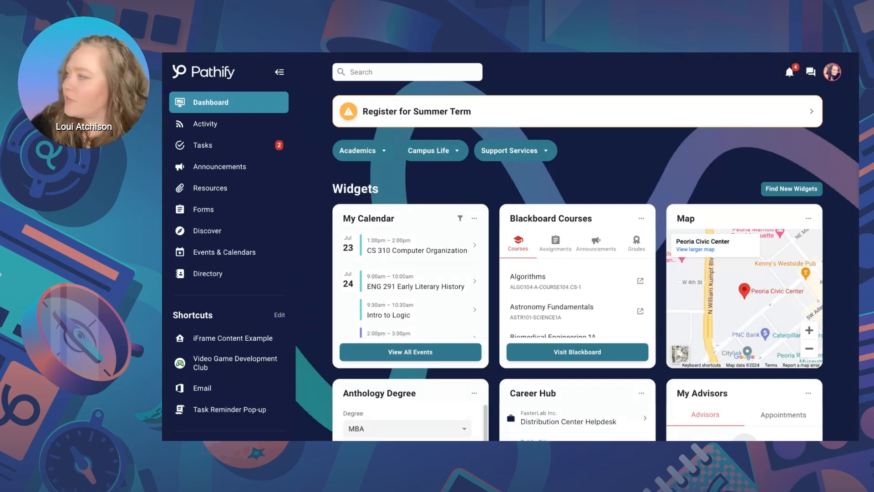
pyautogui.click(831, 71)
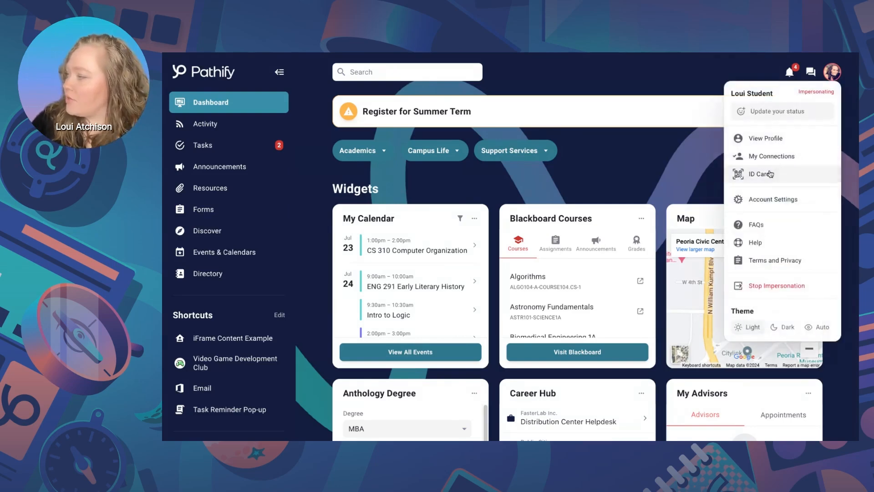
pyautogui.click(756, 174)
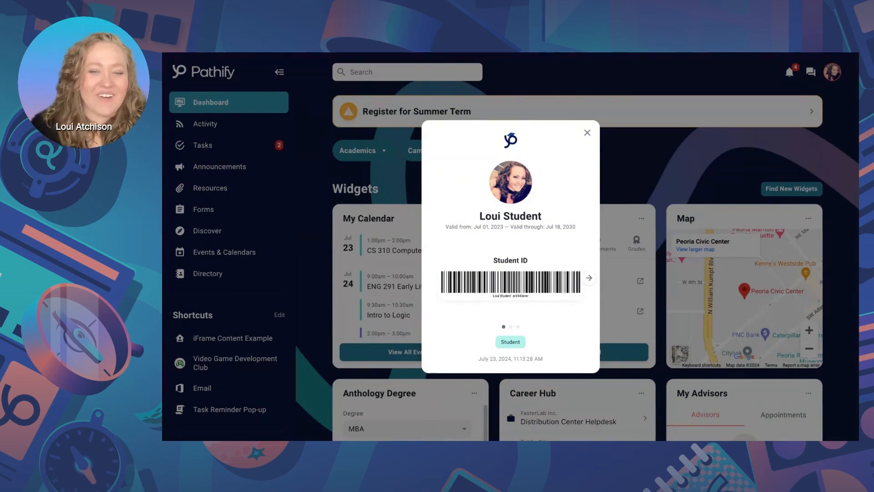
pyautogui.moveTo(594, 296)
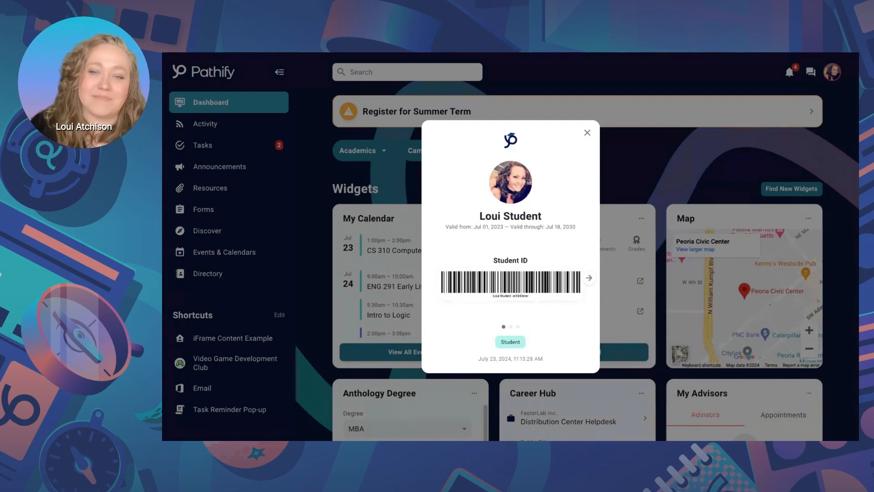
pyautogui.moveTo(587, 135)
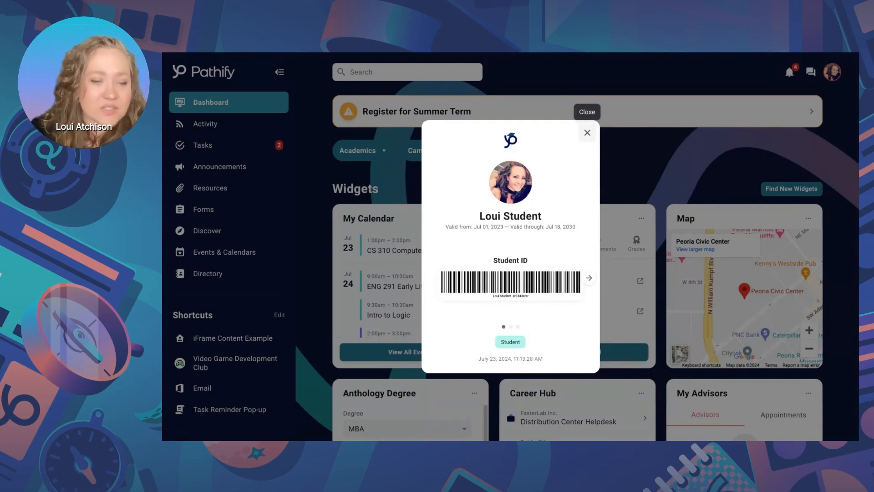
pyautogui.click(586, 133)
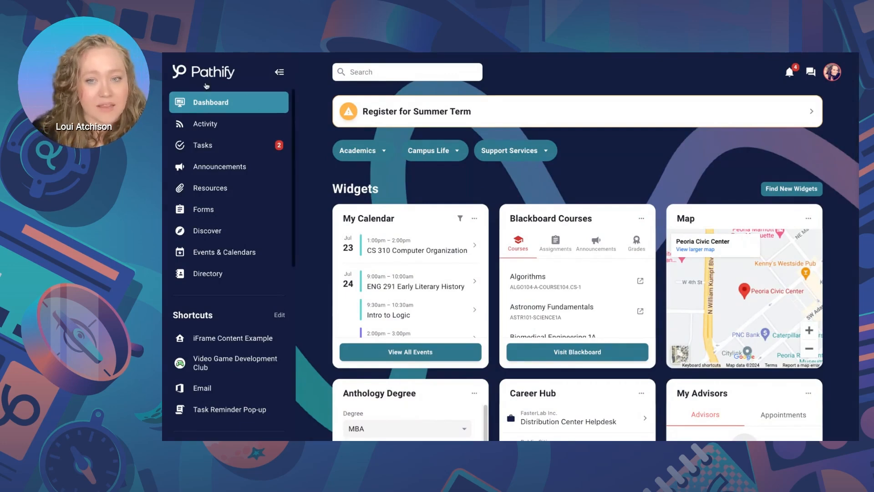
pyautogui.moveTo(328, 119)
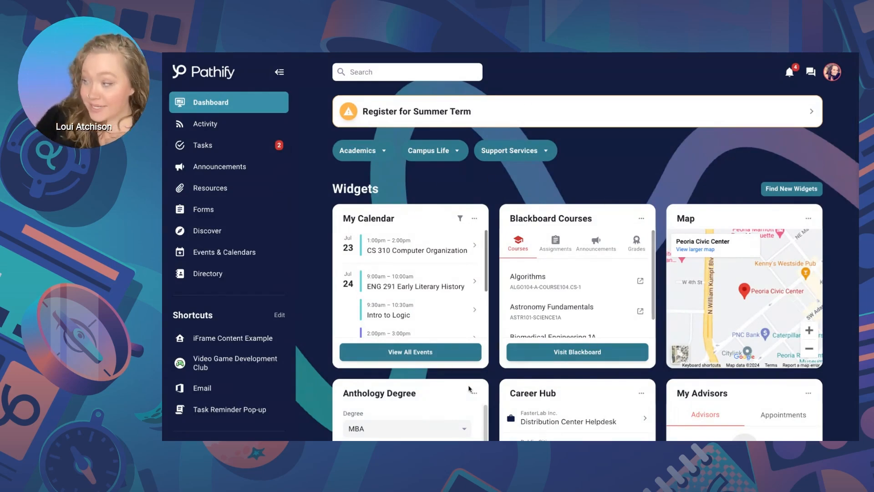
pyautogui.moveTo(528, 241)
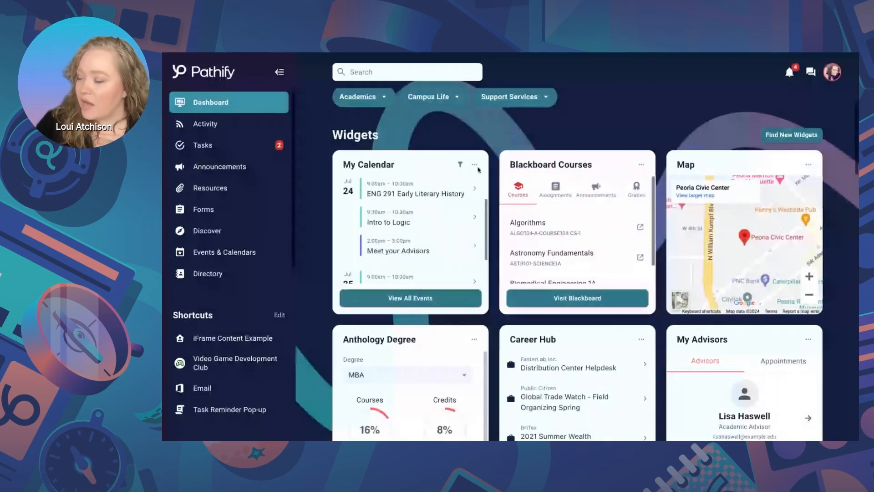
# Check the My Calendar widget's options menu, then refresh the dashboard widgets
pyautogui.click(474, 165)
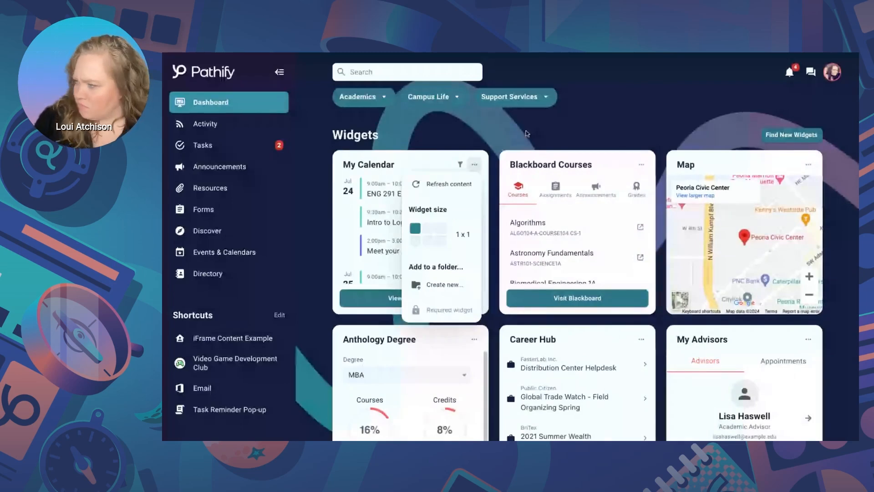
pyautogui.scroll(-3)
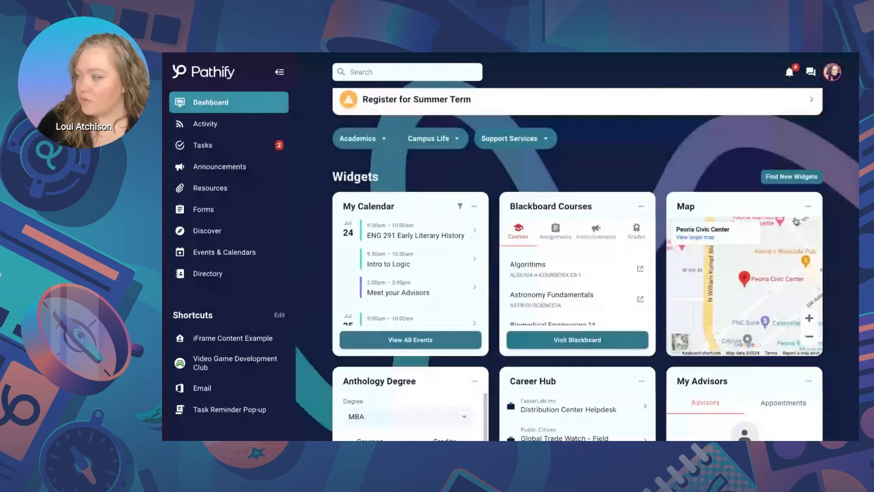
pyautogui.click(808, 206)
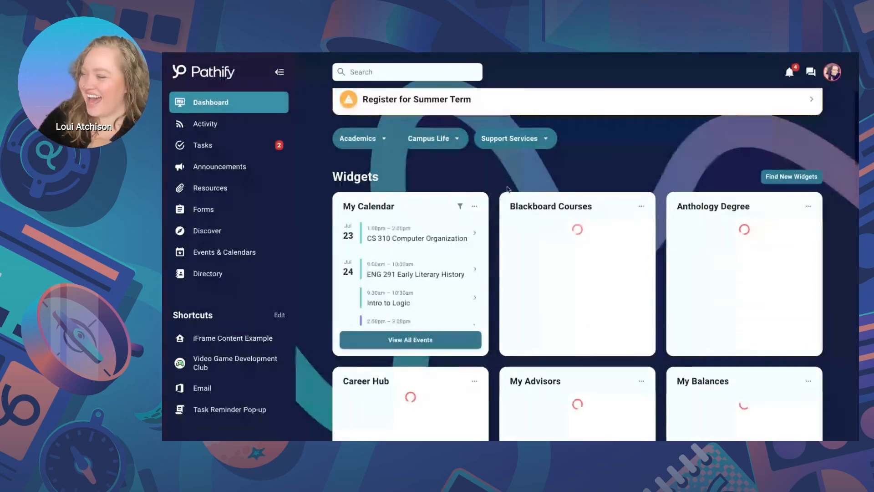
# Review the reloaded layout with My Balances and Academic Profile and no Map widget
pyautogui.scroll(-3)
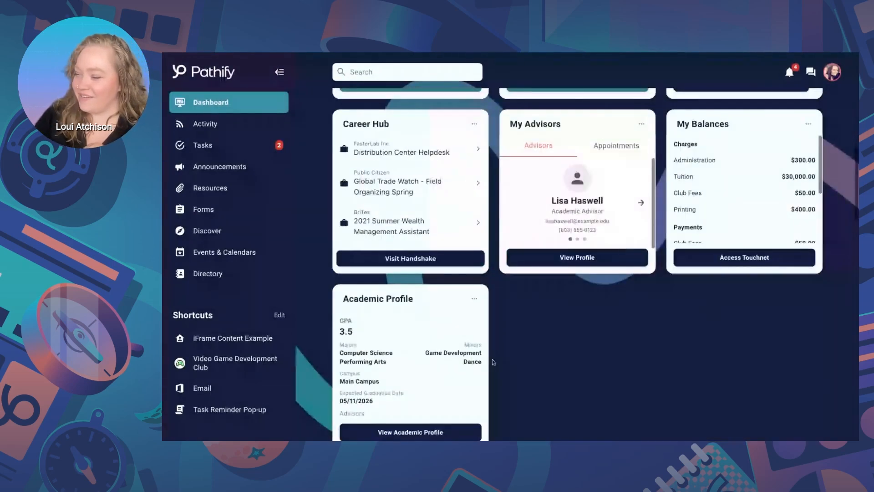
pyautogui.scroll(3)
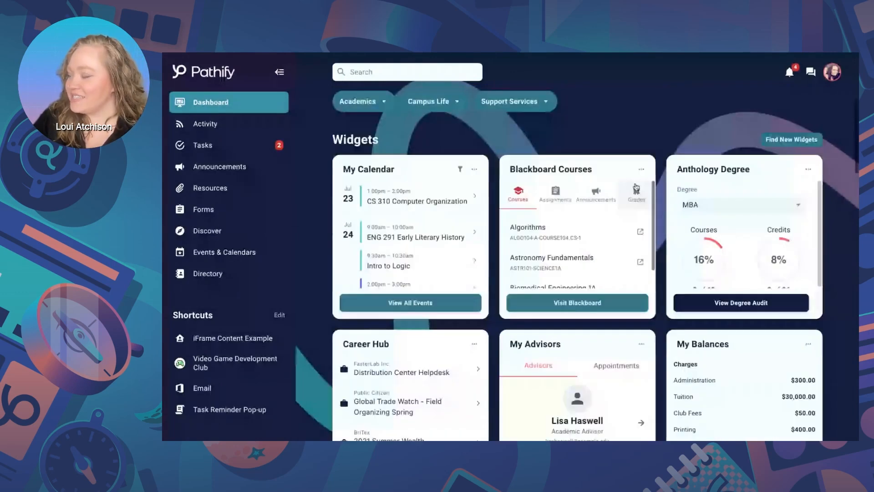
pyautogui.click(640, 170)
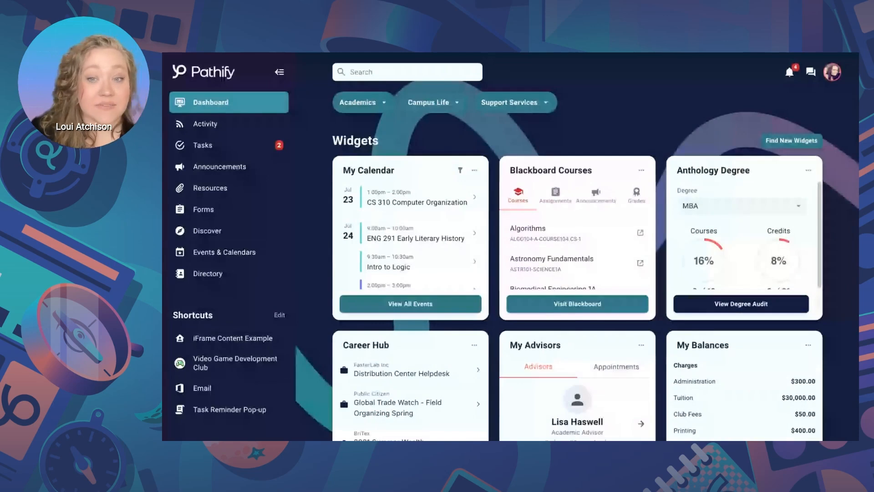
pyautogui.scroll(-3)
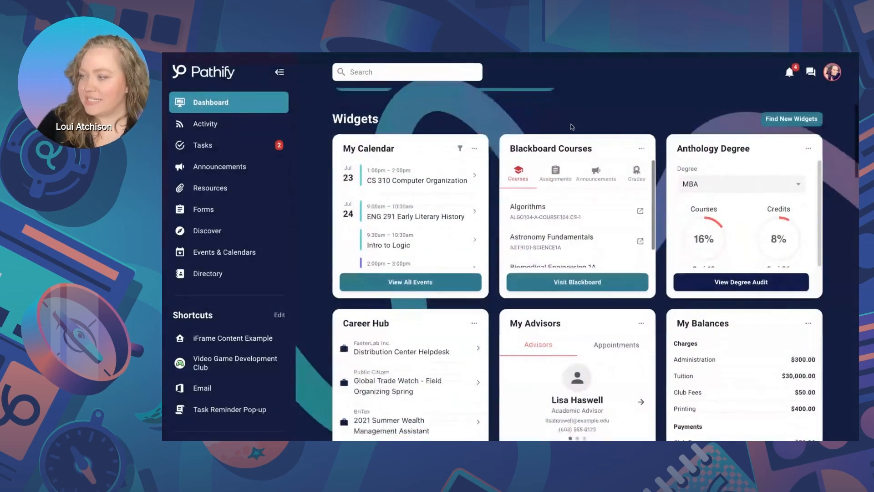
pyautogui.scroll(-3)
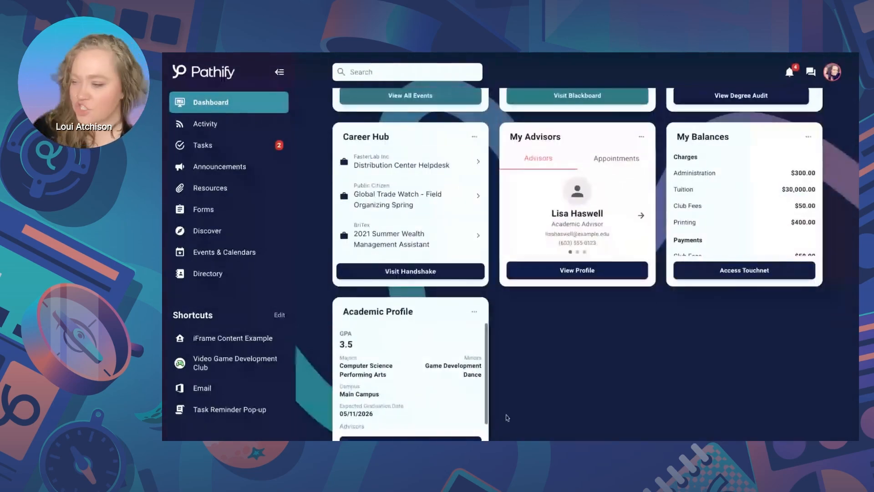
pyautogui.scroll(3)
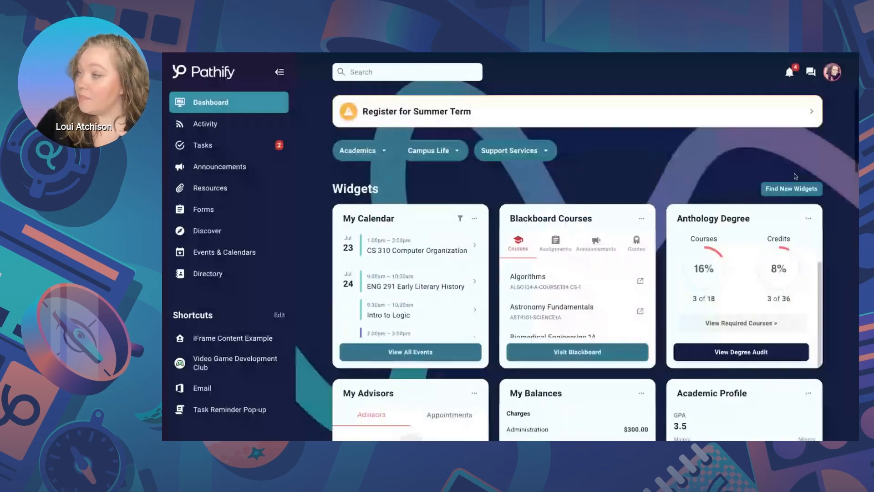
# Browse the widget library, then return to the dashboard with the Summer Term alert
pyautogui.click(791, 188)
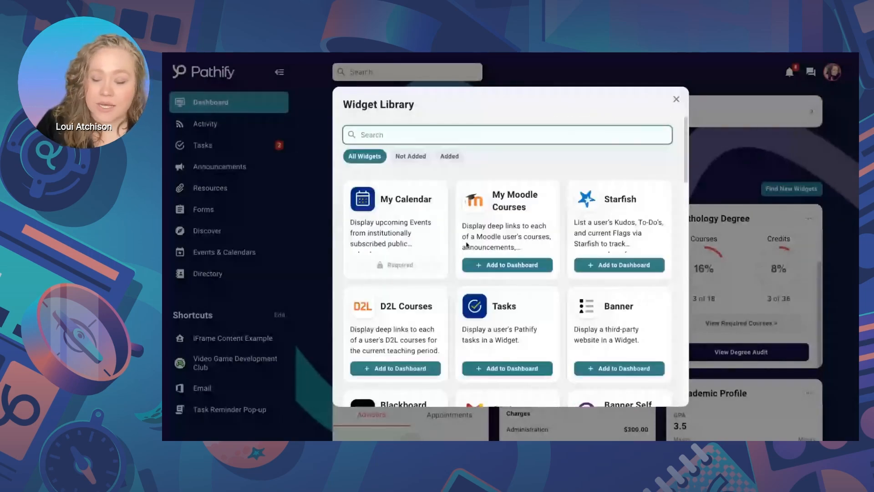
pyautogui.click(677, 100)
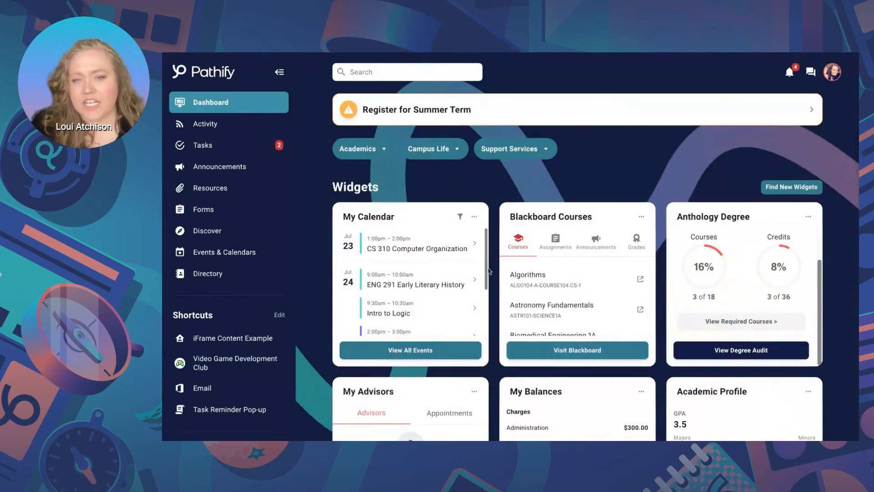
# Show the Grades view of the Blackboard Courses widget with Practical Submission A at 78/100
pyautogui.scroll(-3)
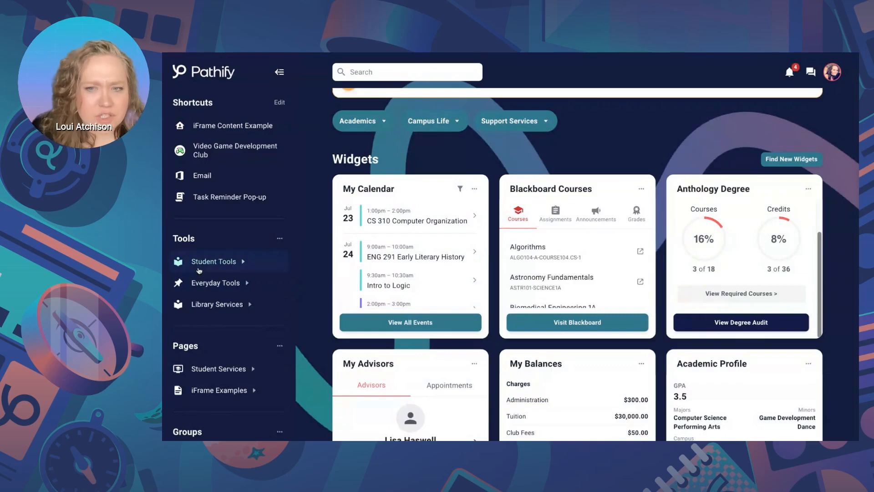
pyautogui.moveTo(229, 324)
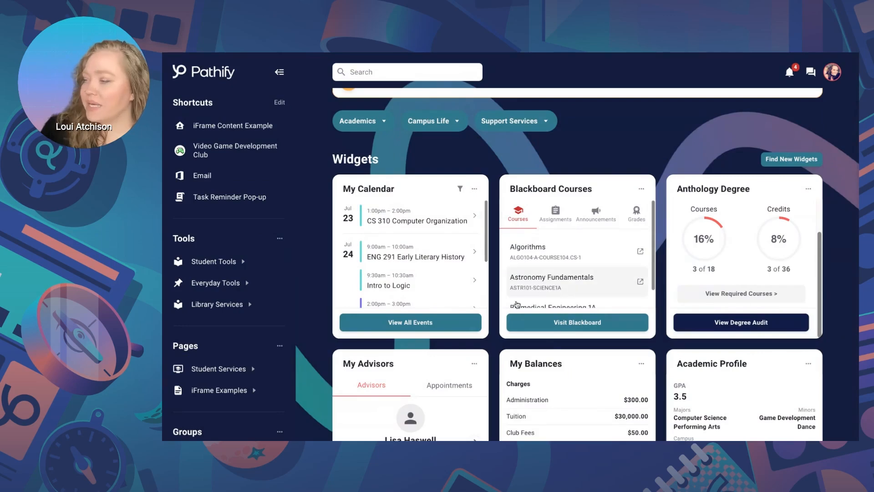
pyautogui.scroll(-3)
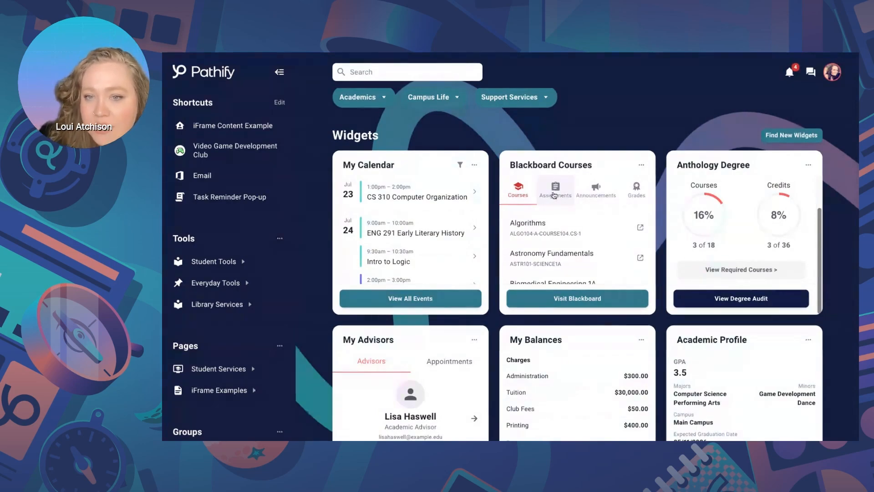
pyautogui.click(635, 188)
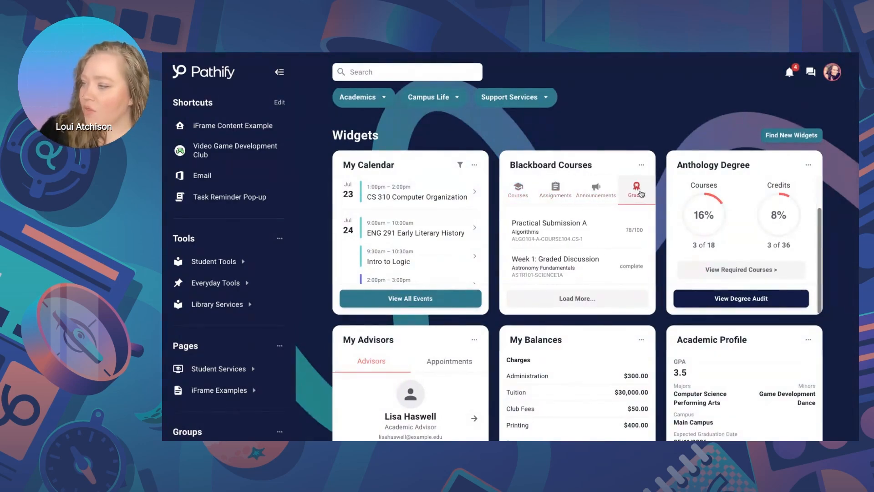
pyautogui.click(554, 190)
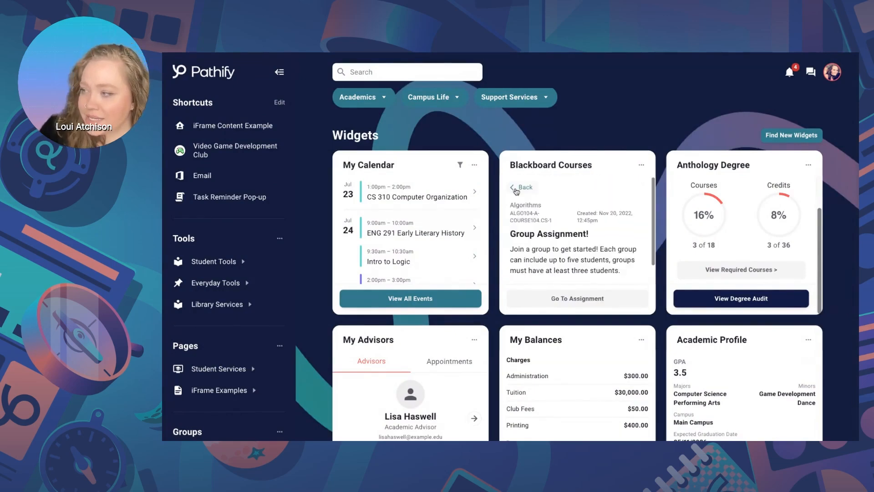
pyautogui.click(635, 190)
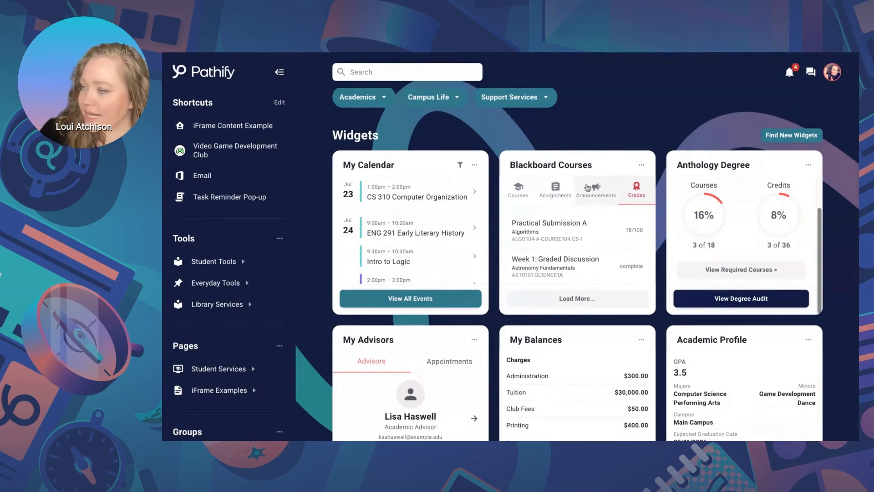
pyautogui.click(740, 269)
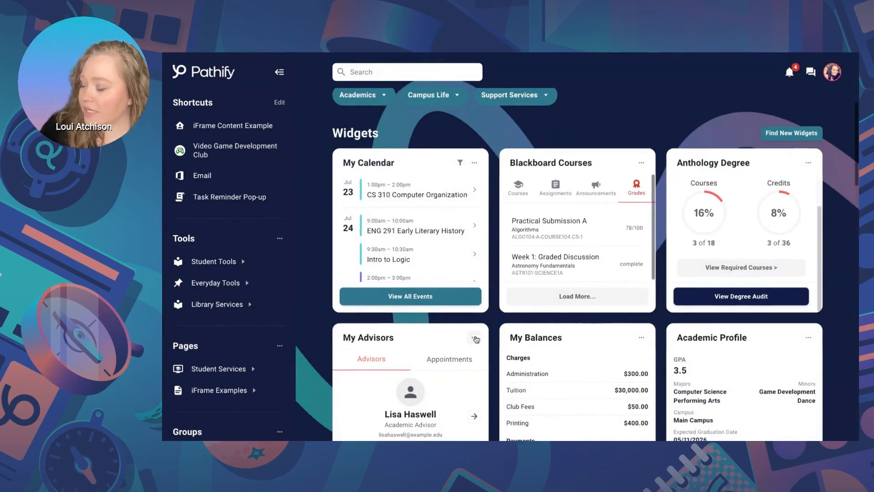
# Review My Advisors, My Balances and Academic Profile, then start a portal search
pyautogui.scroll(-3)
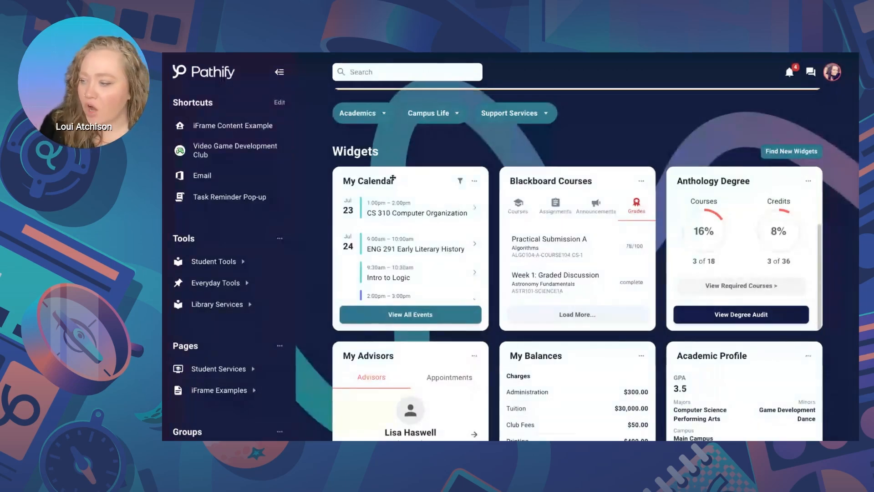
pyautogui.scroll(-3)
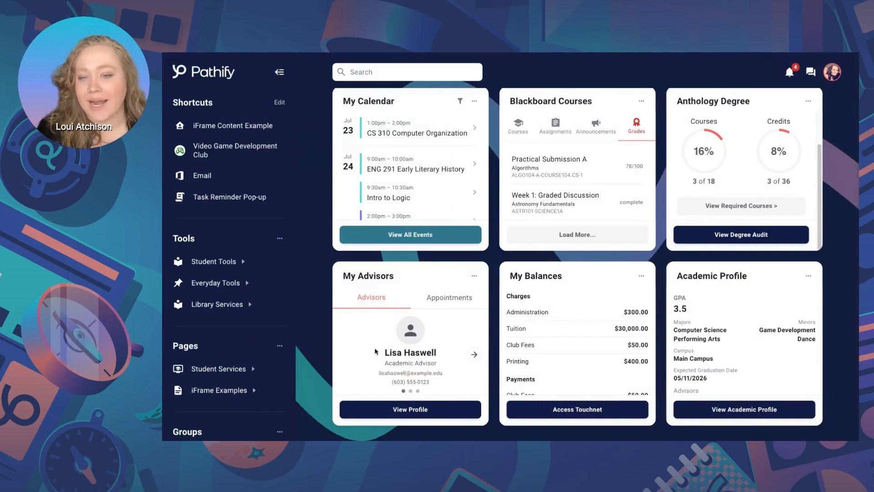
pyautogui.click(406, 71)
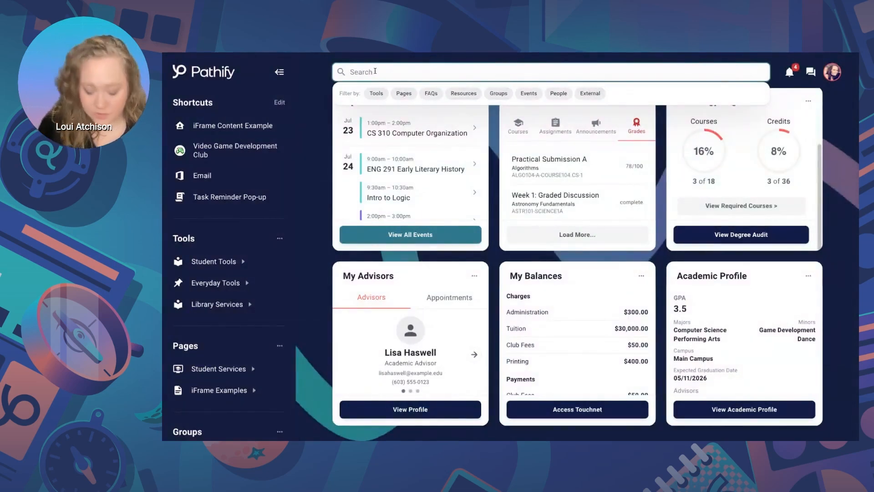
# Search 'How to register for classes', surfacing the FAQ, Summer Term announcement and Registrar Home
pyautogui.write('Wha')
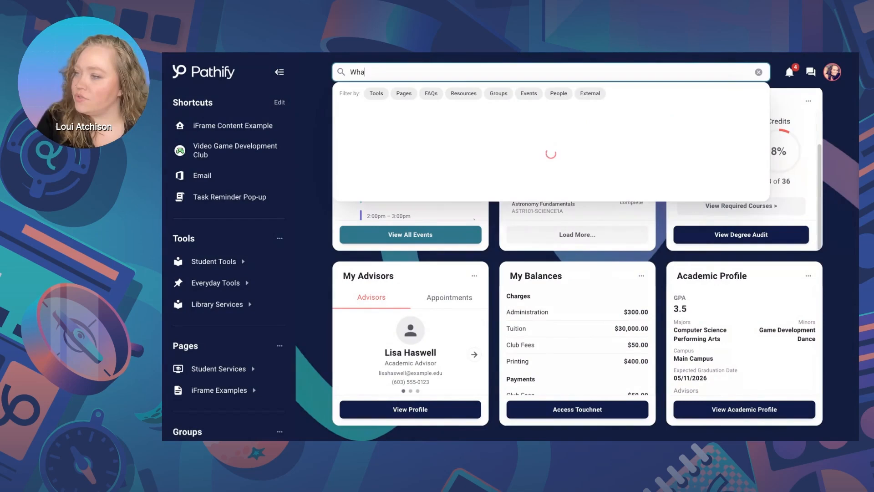
pyautogui.write('How to register for classes')
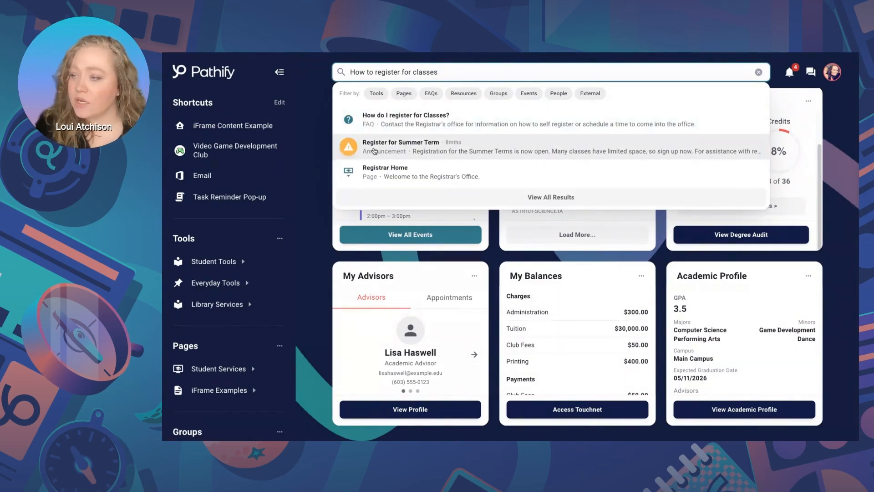
pyautogui.click(405, 118)
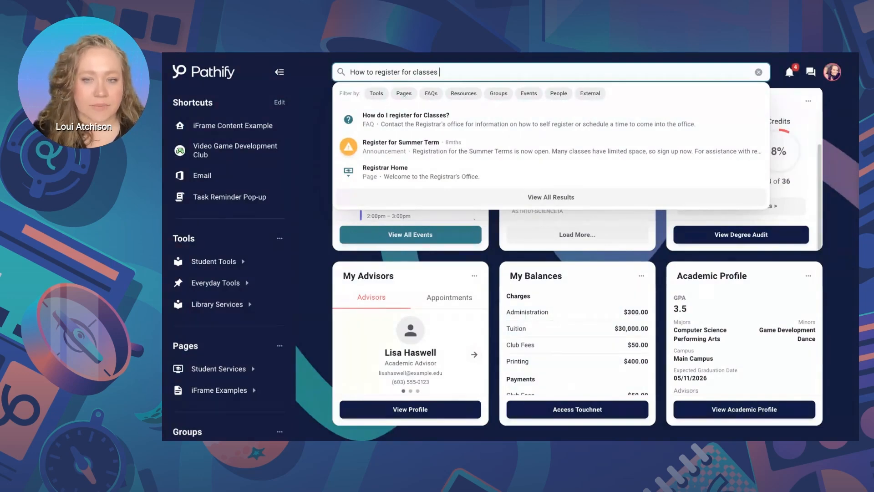
pyautogui.tripleClick(393, 72)
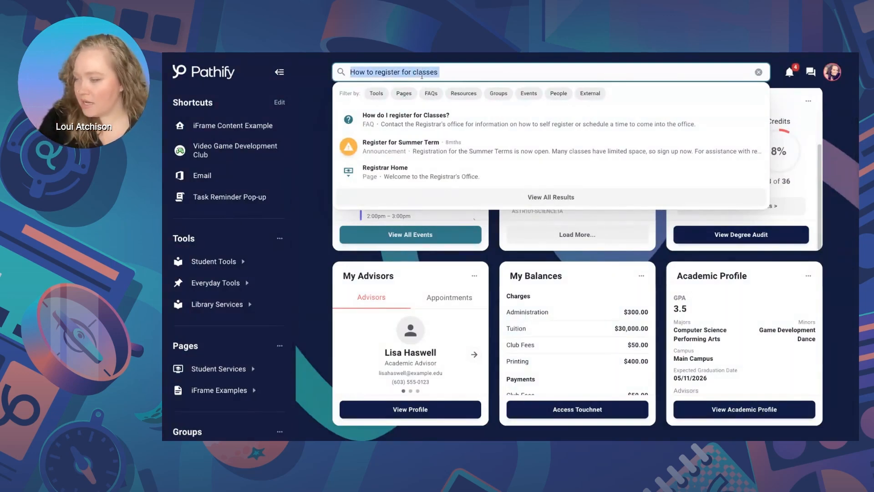
# Search for 'pol' and 'science' groups and pages, then close search back to the dashboard
pyautogui.write('g')
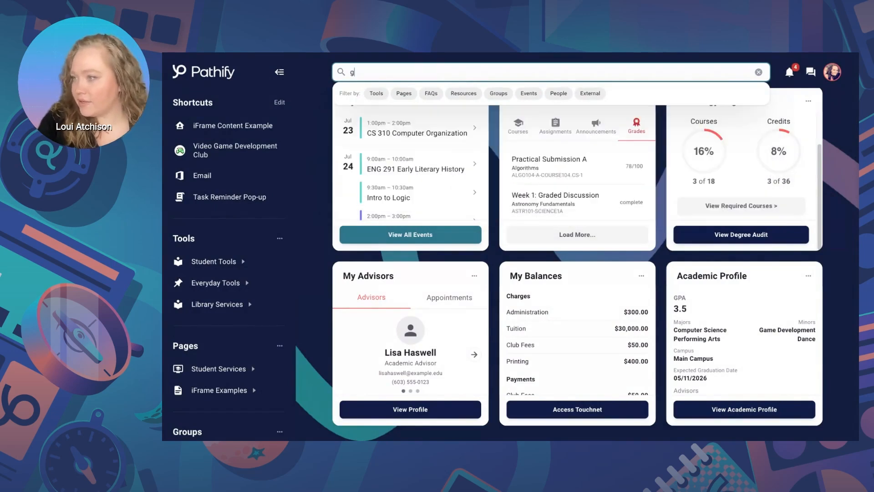
pyautogui.write('pol')
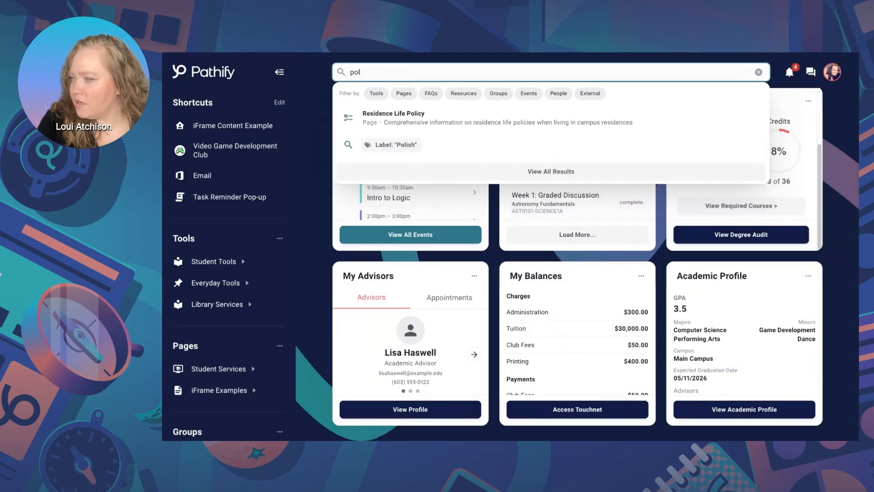
pyautogui.write('science')
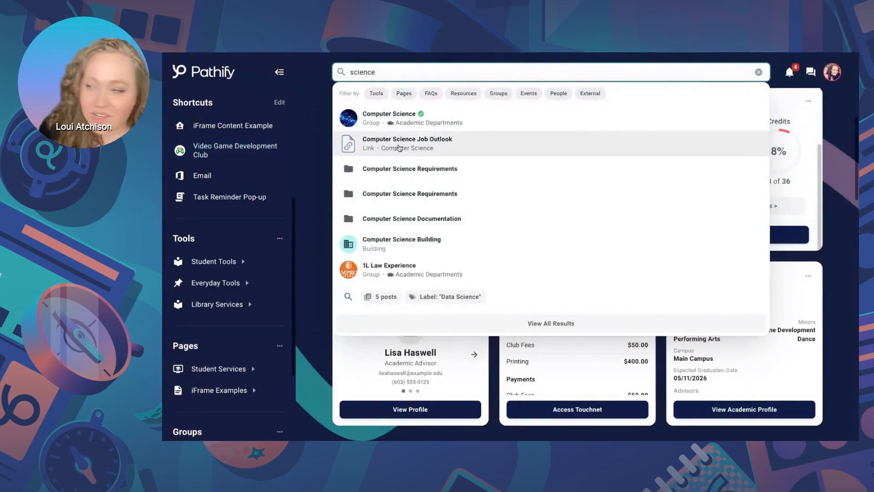
pyautogui.moveTo(449, 118)
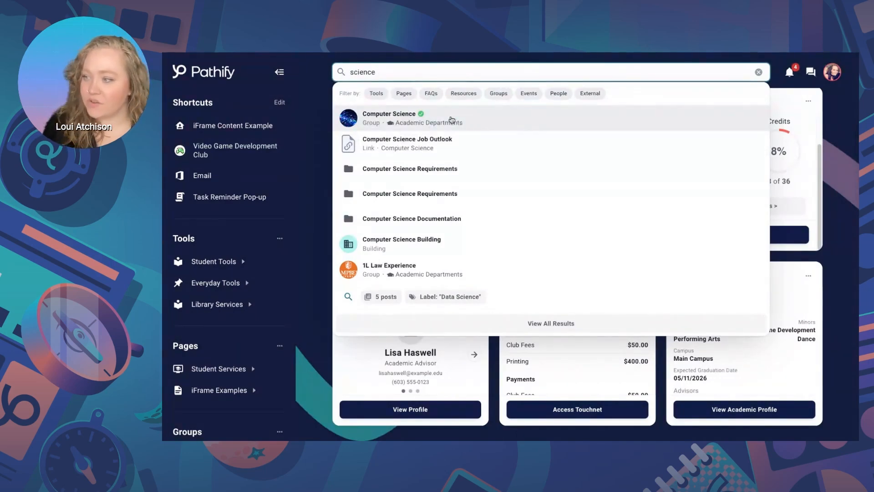
pyautogui.moveTo(415, 244)
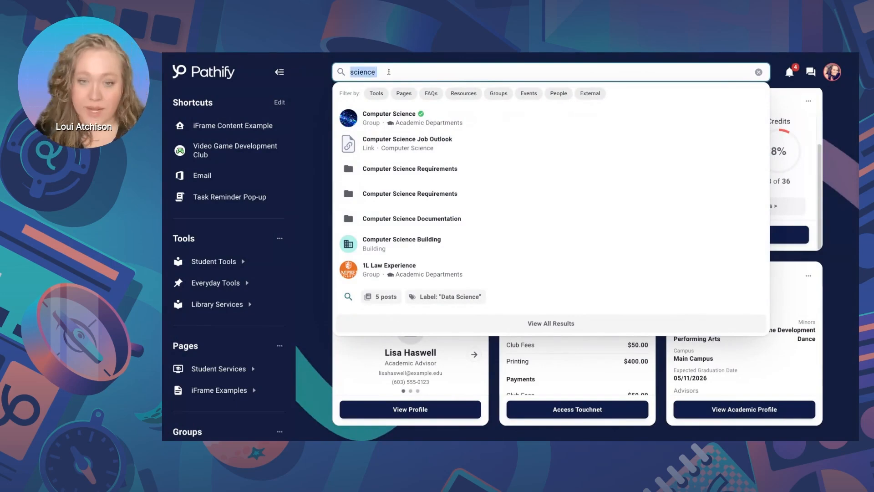
pyautogui.click(757, 71)
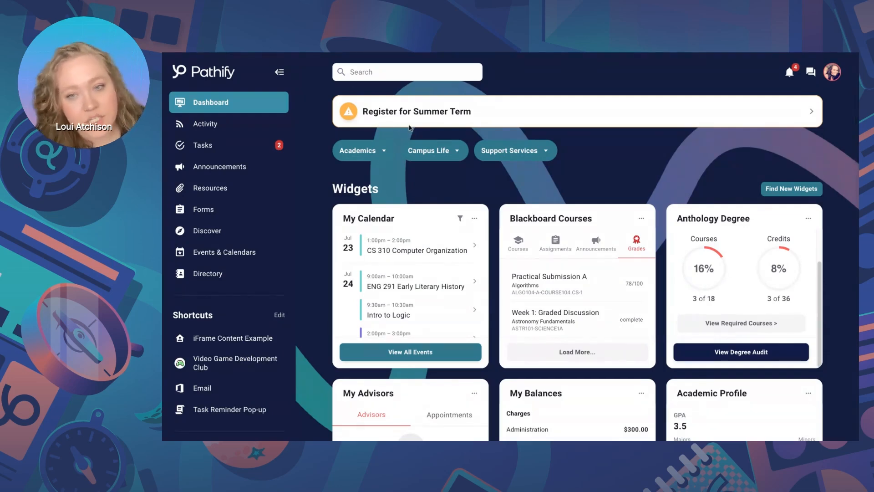
# Stop impersonating the student from the account menu, returning to the staff dashboard
pyautogui.click(831, 71)
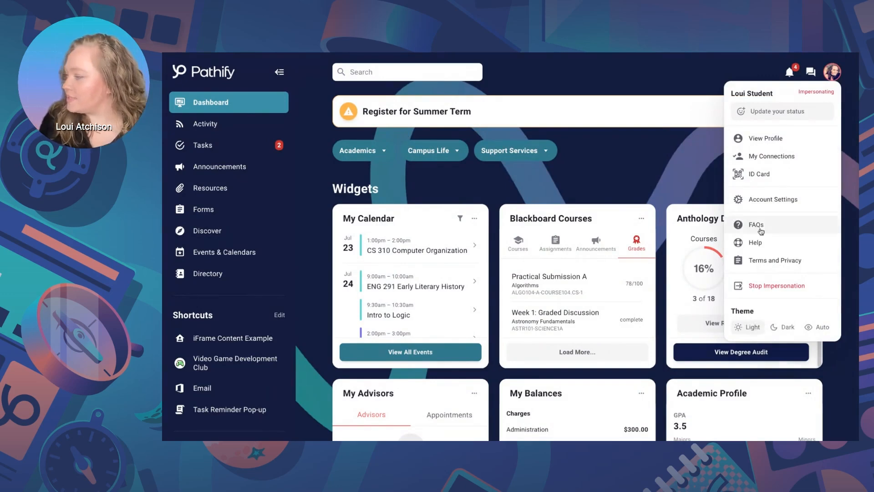
pyautogui.click(775, 284)
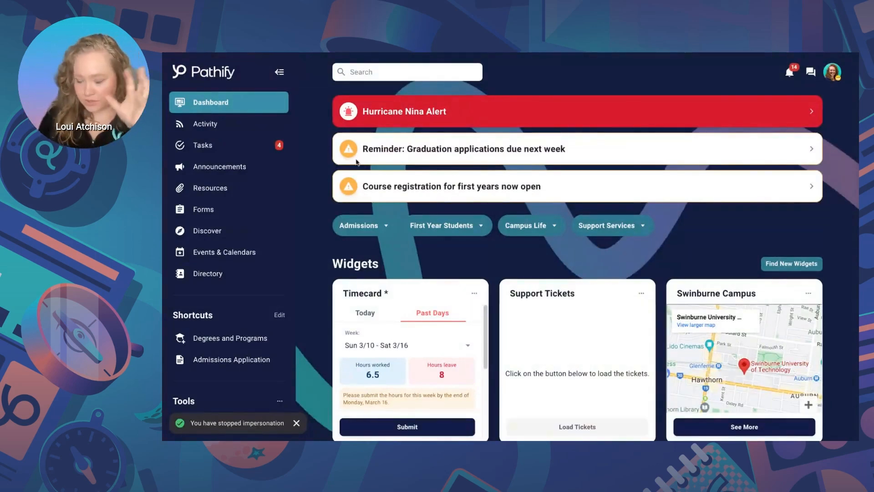
# Start a new announcement titled 'Snow Closure! Go skiing instead of school!'
pyautogui.click(219, 165)
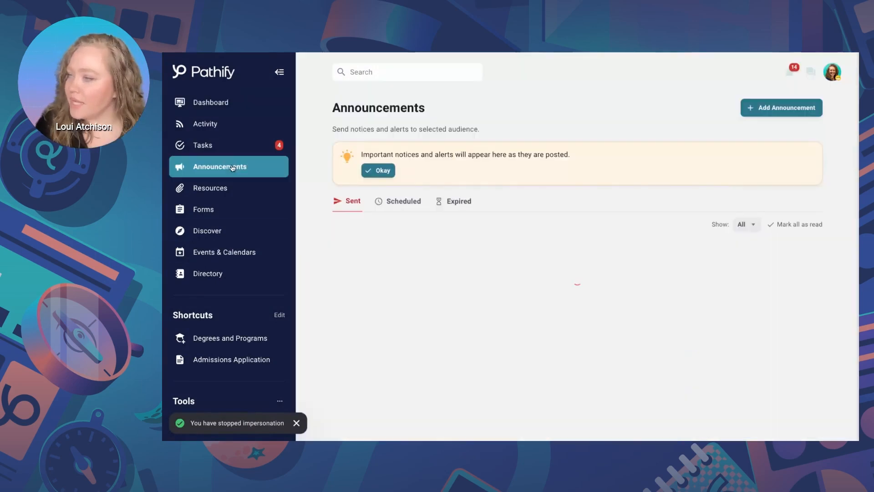
pyautogui.click(781, 108)
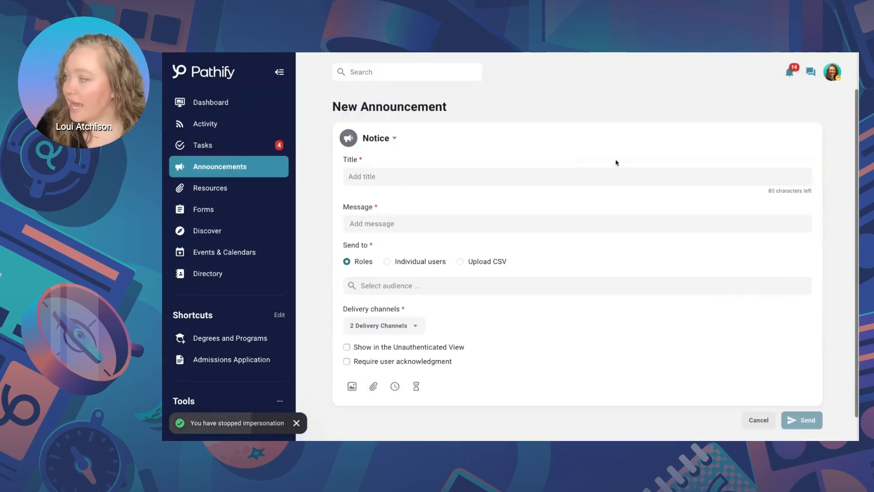
pyautogui.write('S')
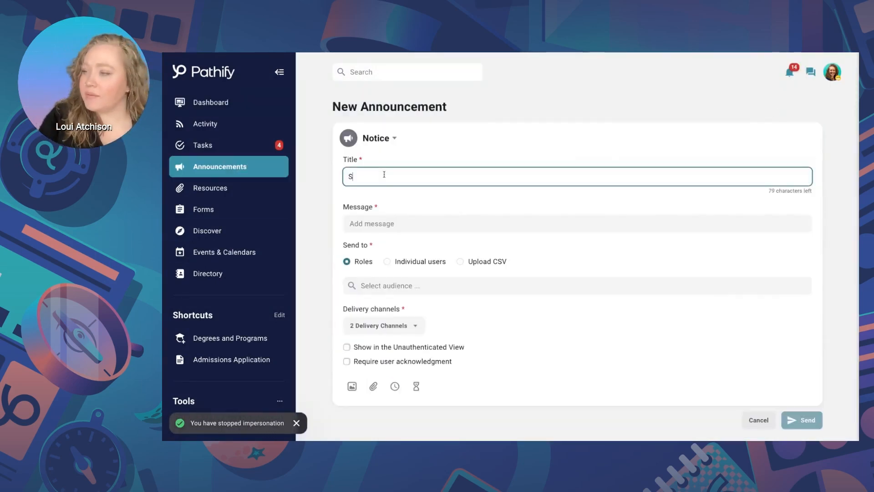
pyautogui.write('now Closure!  Go')
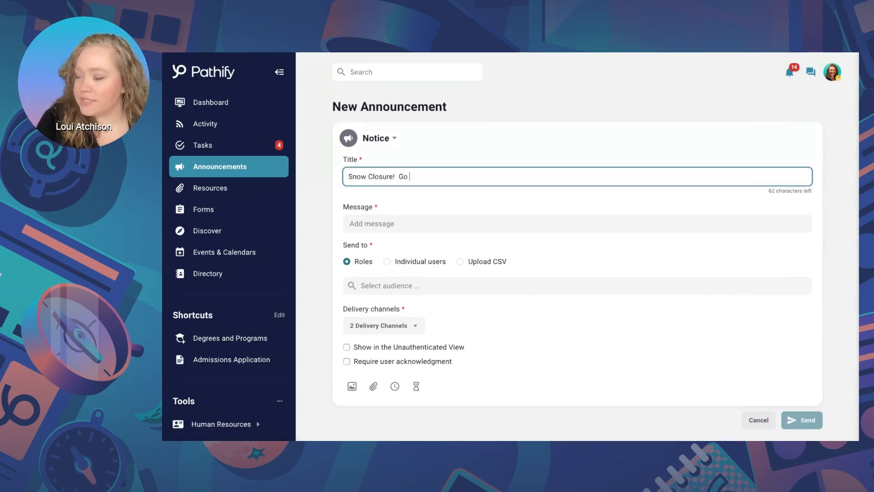
pyautogui.write('skiing instead!')
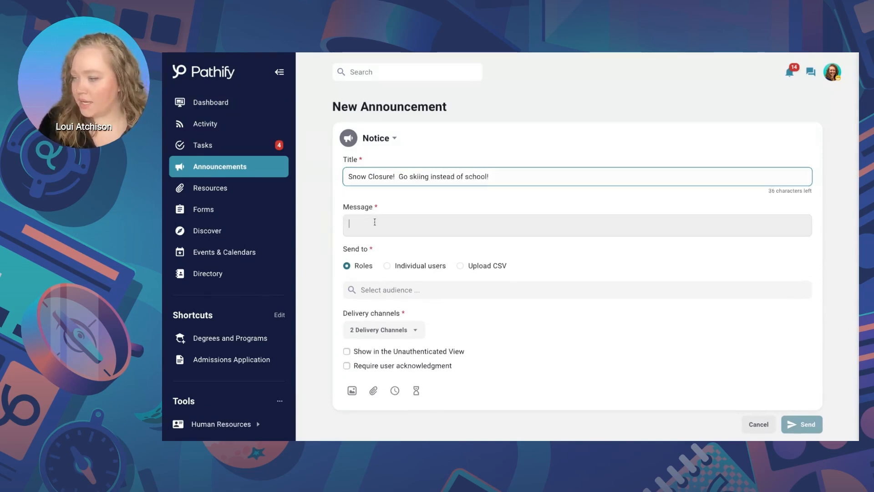
# Write the message 'You bet! Sounds like fun', bold it, italicise 'fun' and add an emoji
pyautogui.write('You bet!')
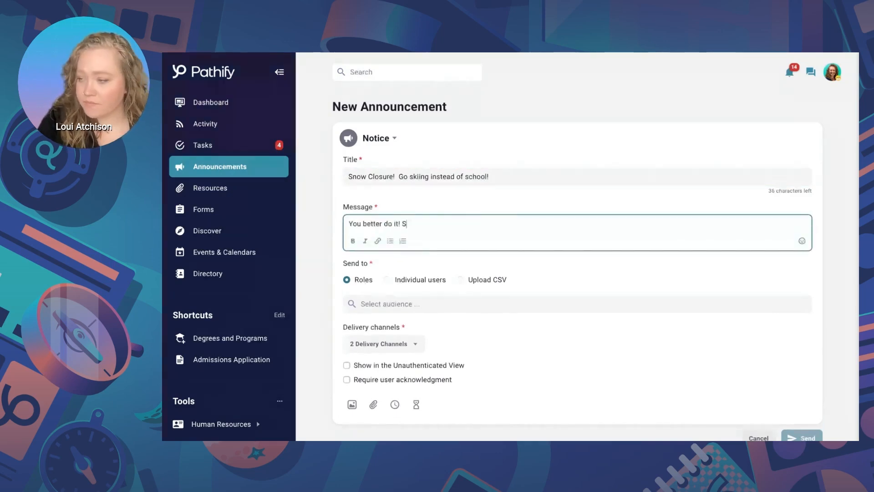
pyautogui.write('ounds like fun')
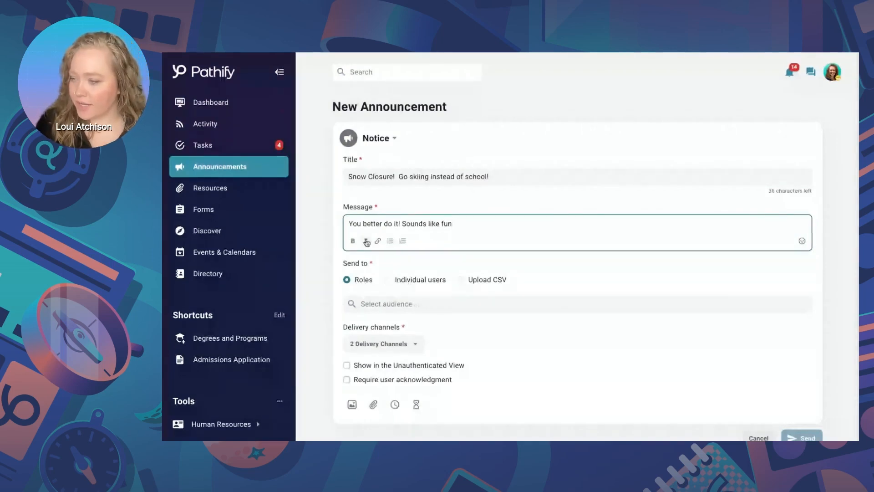
pyautogui.tripleClick(399, 223)
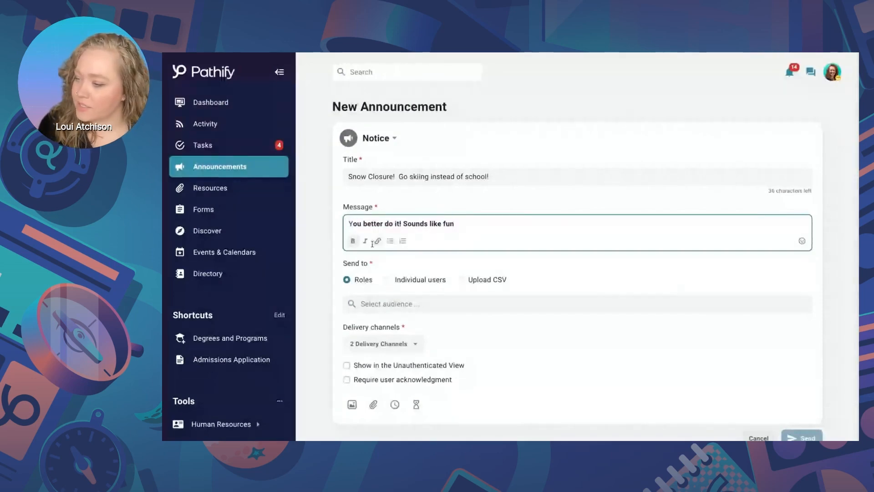
pyautogui.doubleClick(449, 224)
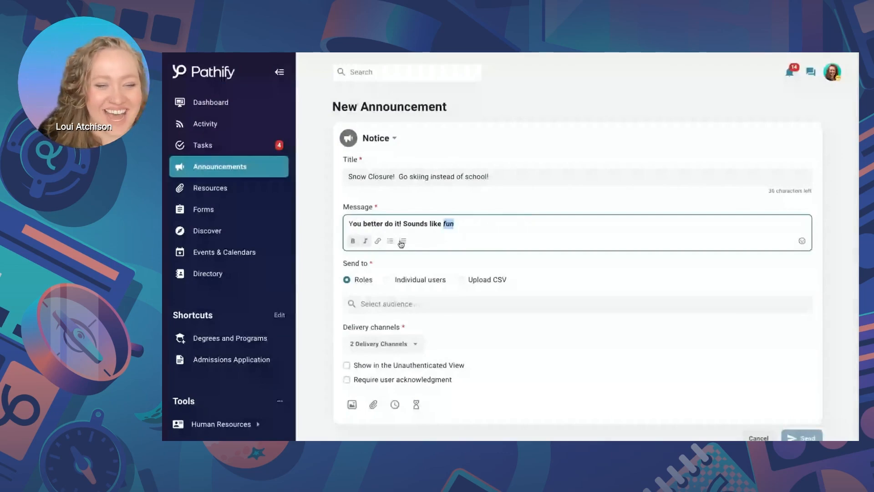
pyautogui.moveTo(501, 229)
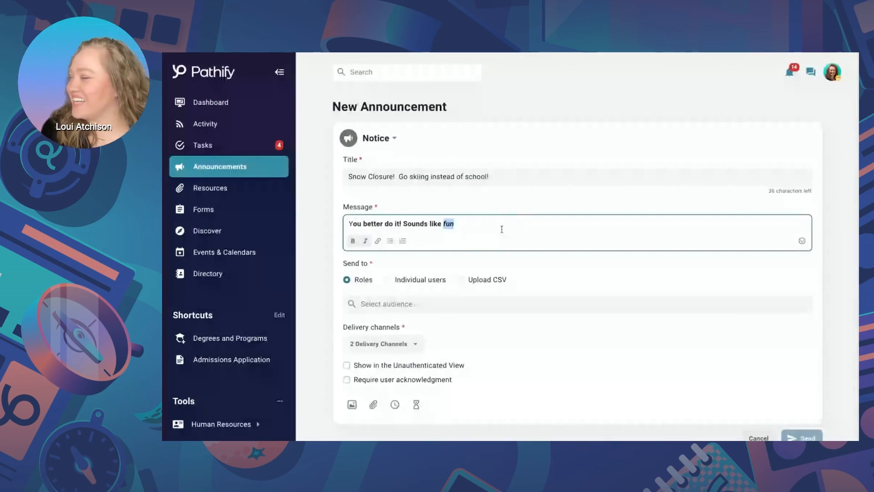
pyautogui.click(801, 240)
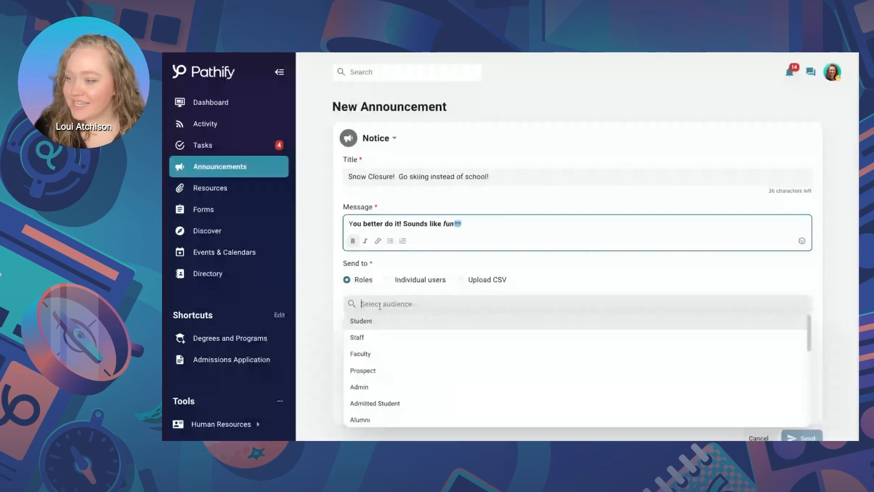
# Choose First-Year Students as the announcement's audience role
pyautogui.click(574, 303)
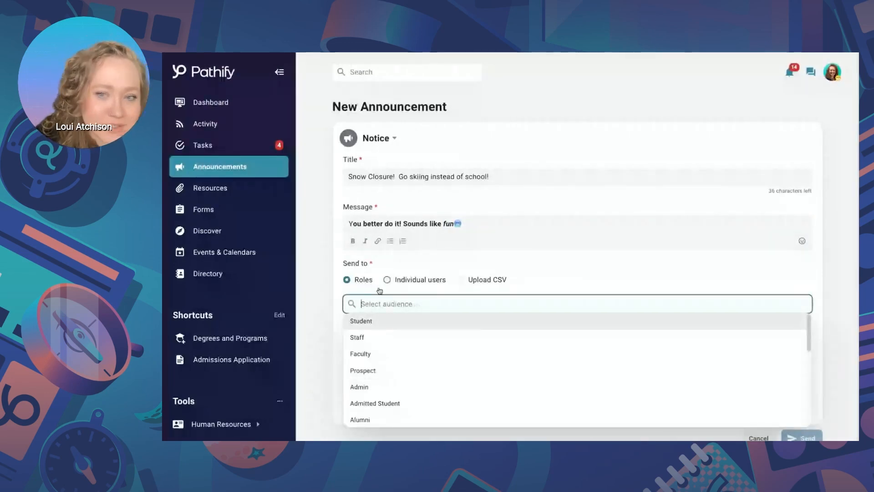
pyautogui.write('fir')
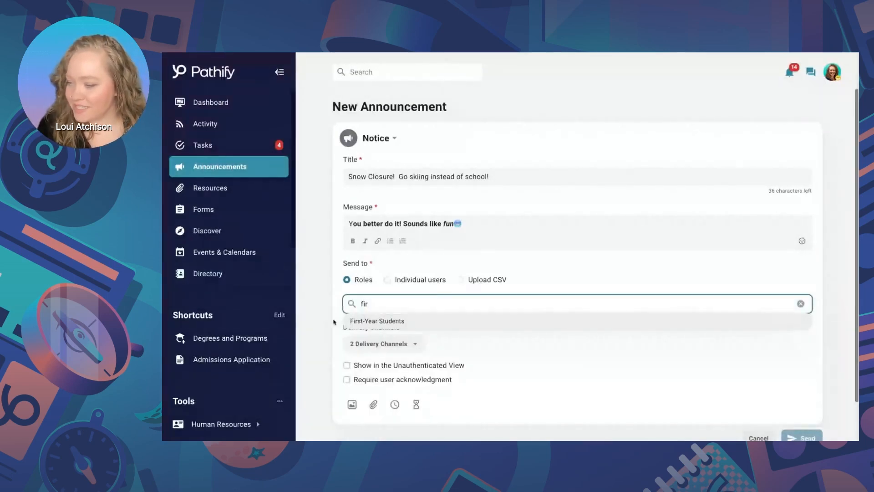
pyautogui.click(377, 320)
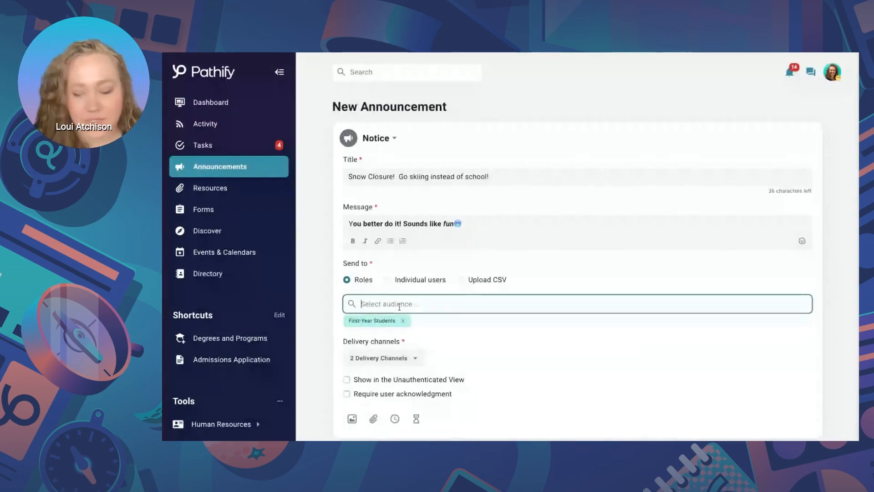
# Switch the audience to an individual user and add Loui Student as recipient
pyautogui.click(387, 279)
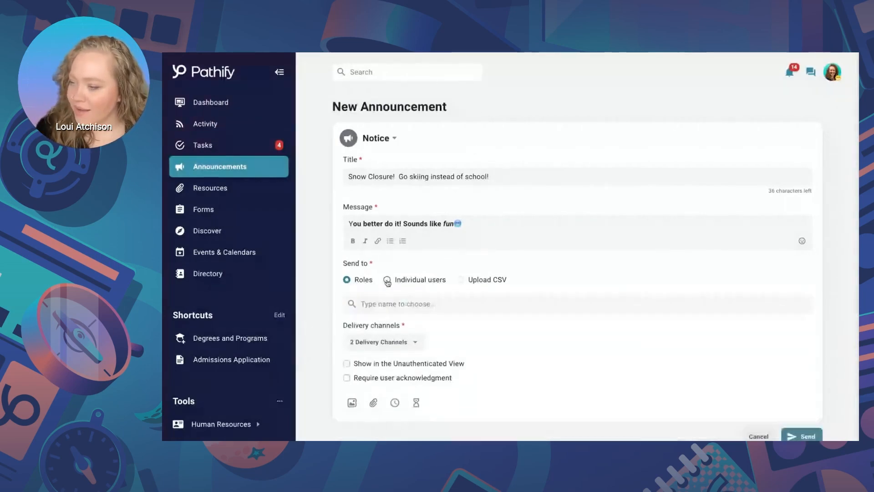
pyautogui.write('loui stu')
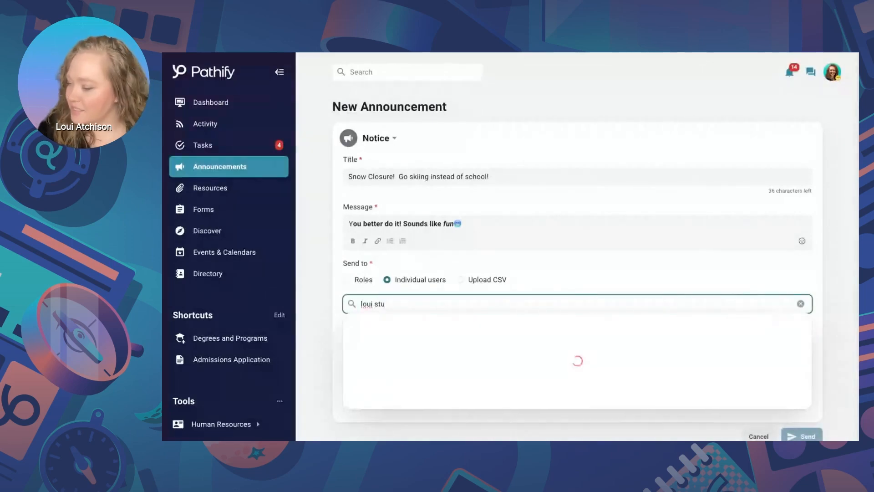
pyautogui.click(386, 328)
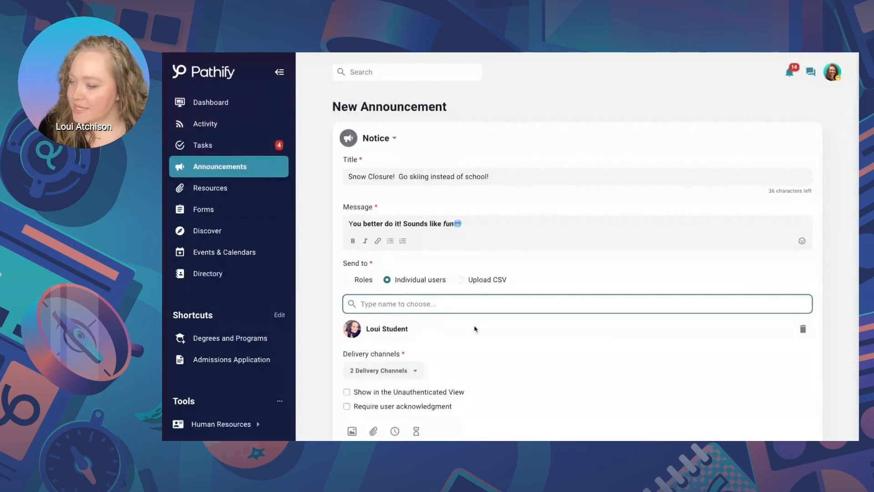
# Require user acknowledgment and keep delivery channels to Notifications and Activity only
pyautogui.scroll(-3)
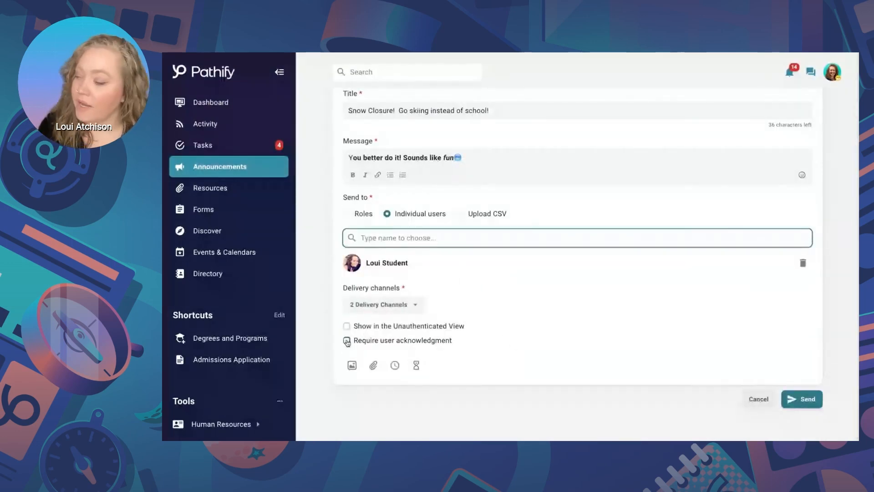
pyautogui.click(384, 304)
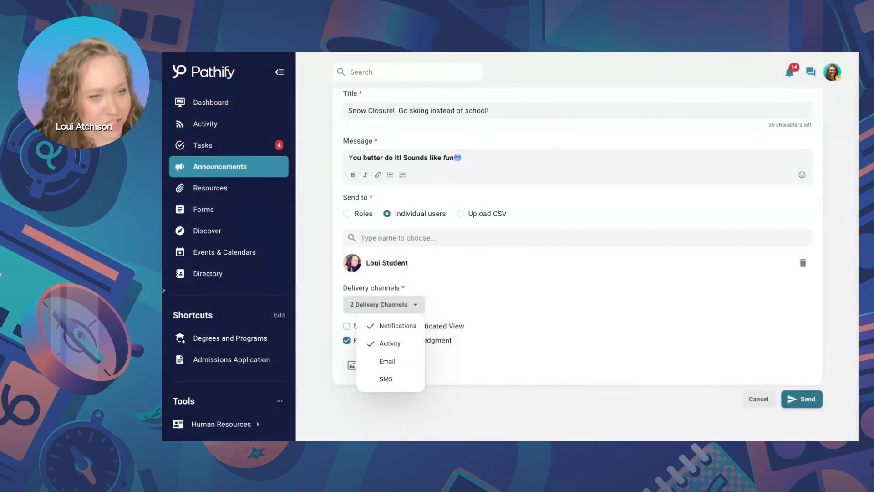
pyautogui.moveTo(415, 350)
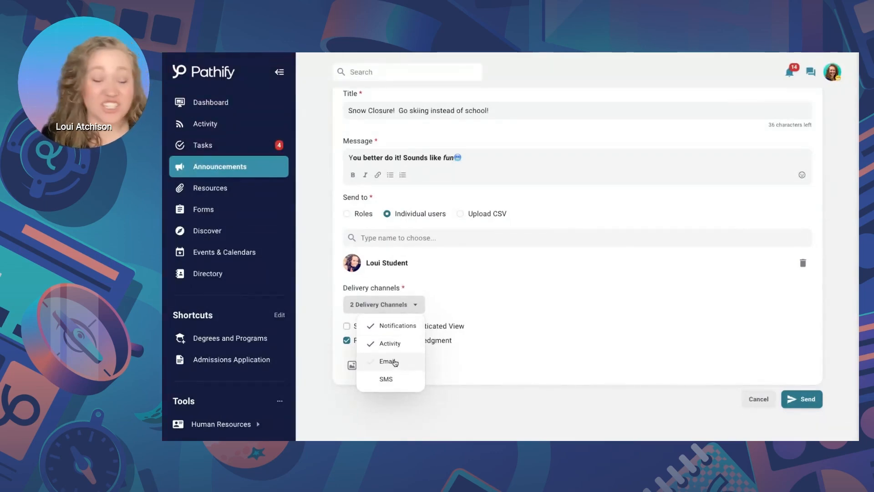
pyautogui.click(387, 360)
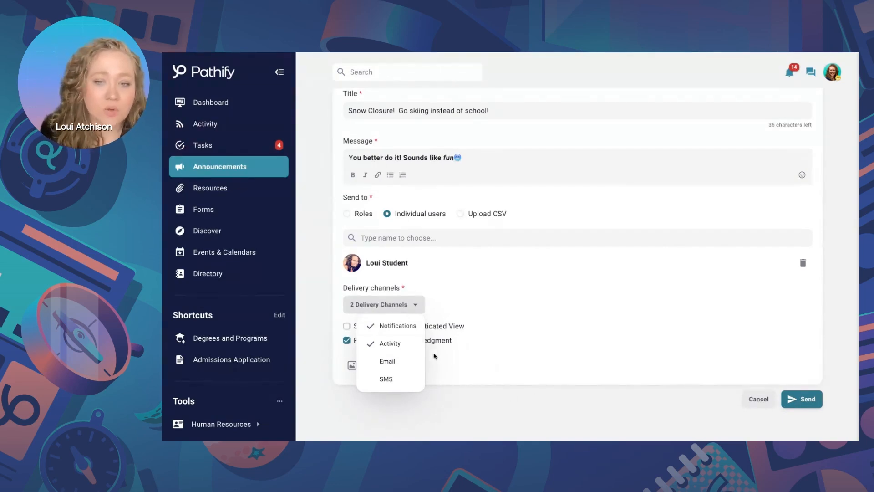
pyautogui.moveTo(386, 328)
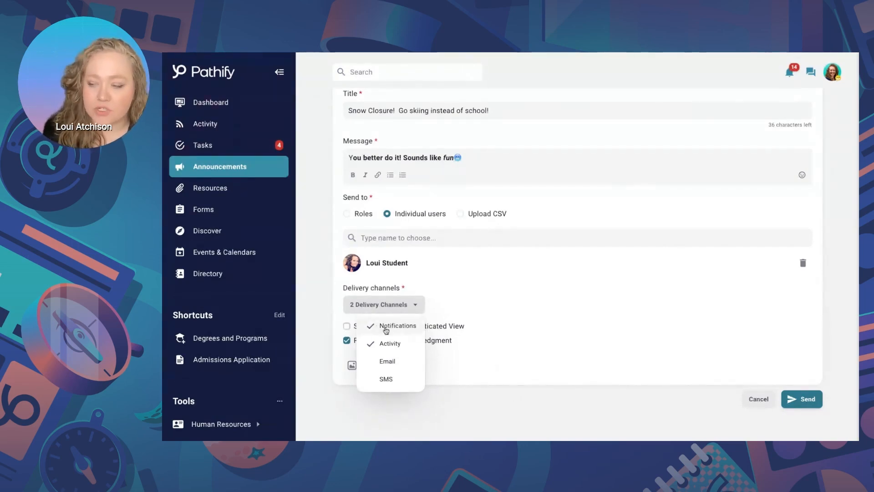
pyautogui.click(520, 287)
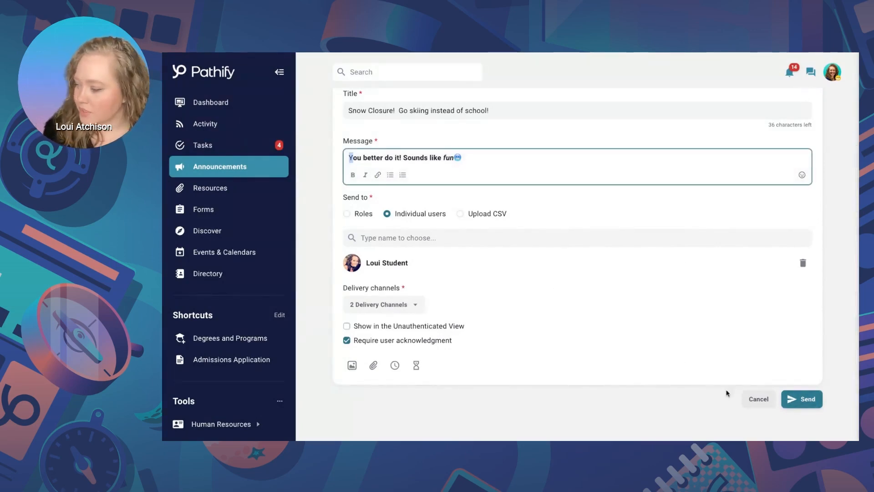
# Send the announcement, then find 'loui' via portal search and request to impersonate Loui Student
pyautogui.click(801, 398)
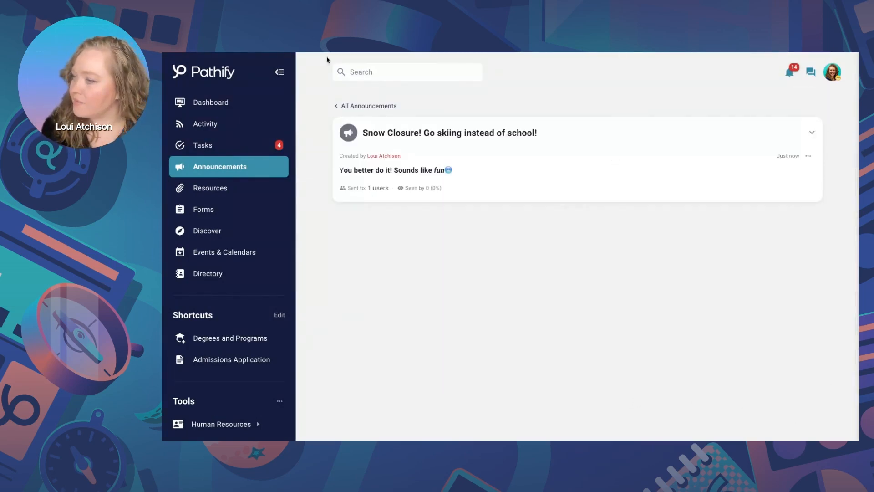
pyautogui.click(407, 71)
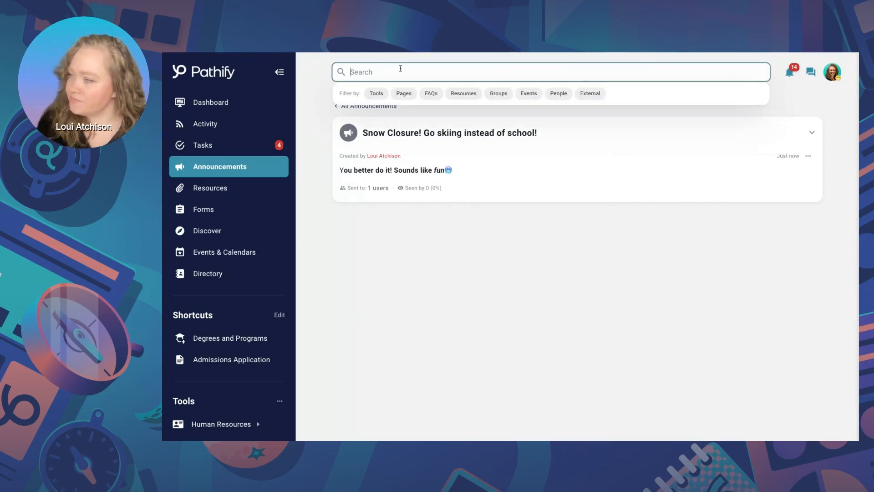
pyautogui.write('loui student')
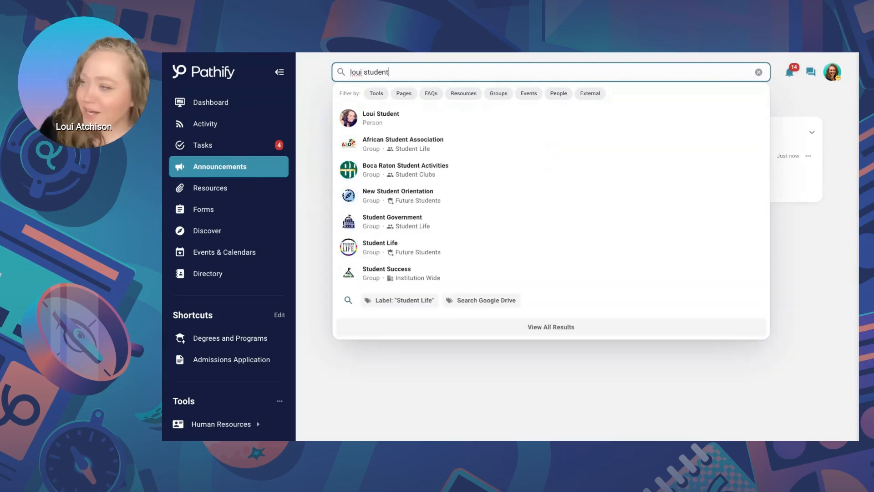
pyautogui.click(380, 118)
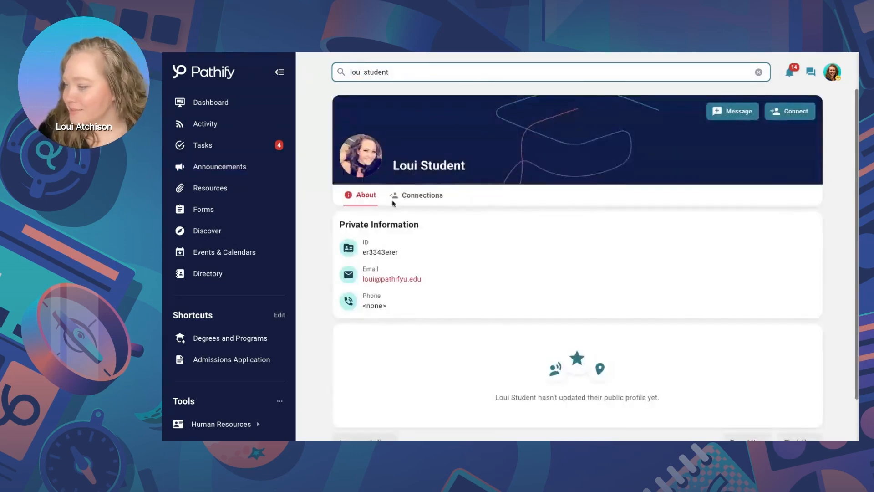
pyautogui.click(364, 396)
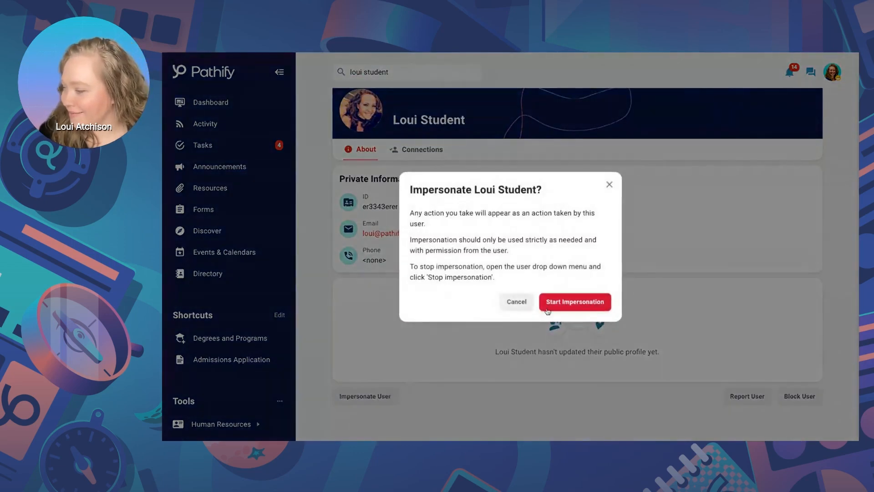
# Start impersonating Loui Student and acknowledge the Snow Closure announcement pop-up
pyautogui.click(575, 301)
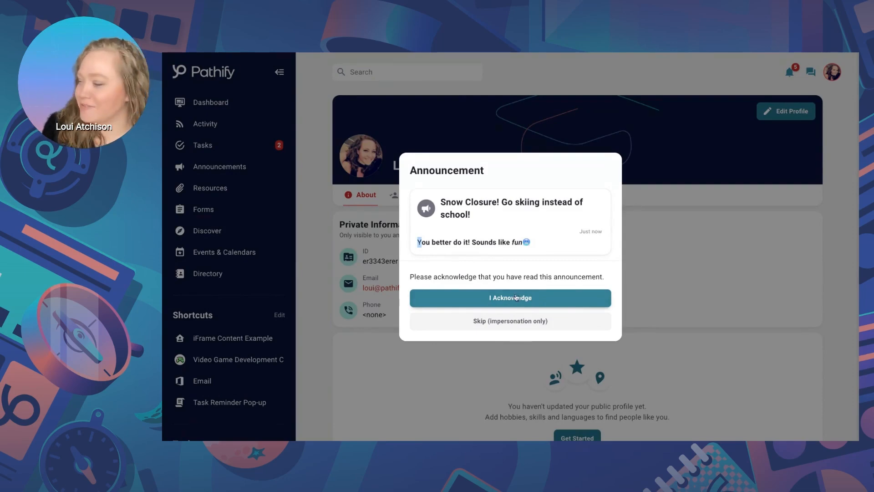
pyautogui.click(509, 298)
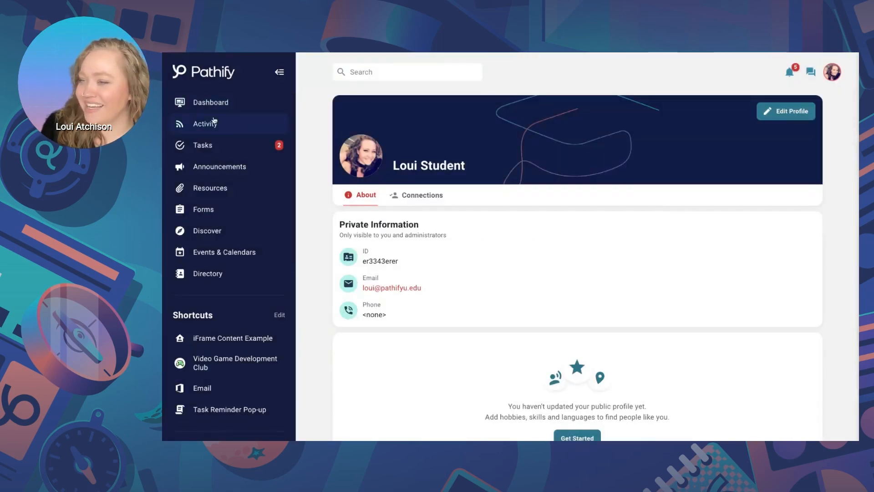
# Go to the student's dashboard, review the Tasks list, and begin a new task
pyautogui.click(210, 102)
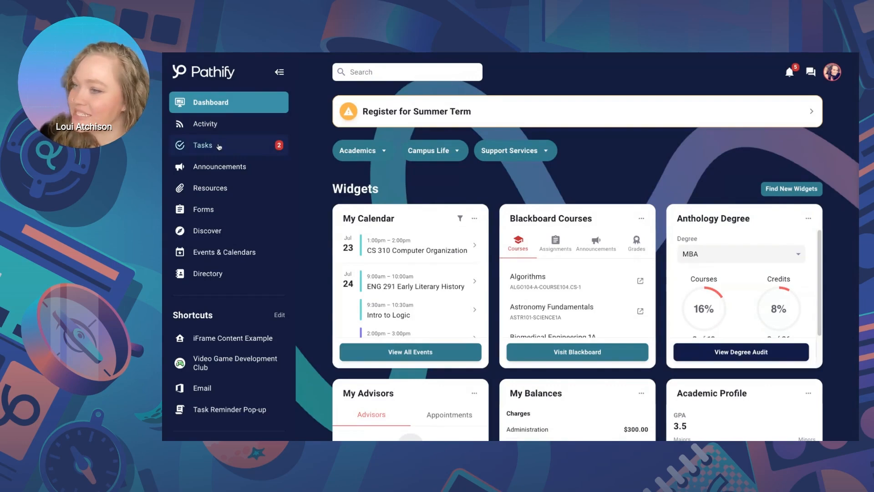
pyautogui.click(202, 145)
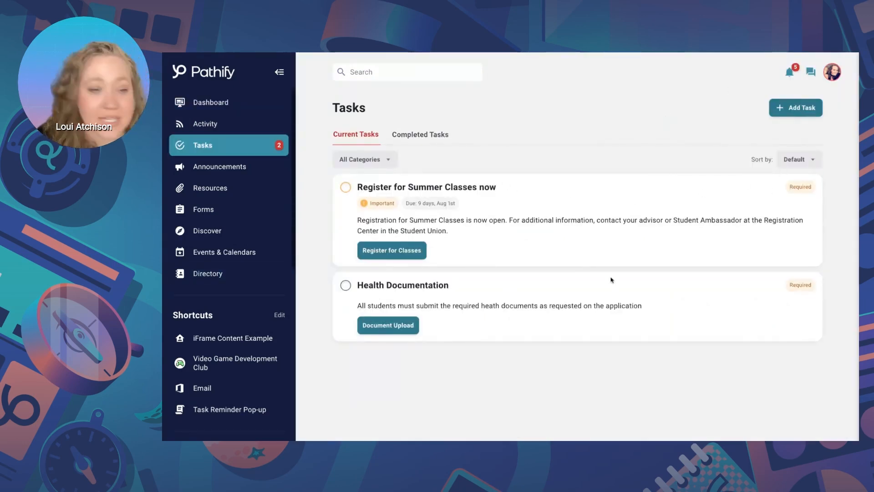
pyautogui.moveTo(564, 271)
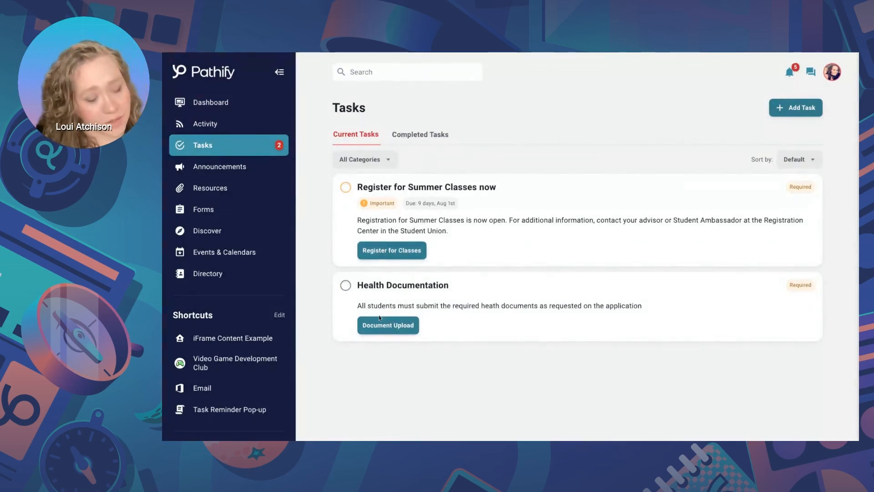
pyautogui.click(795, 107)
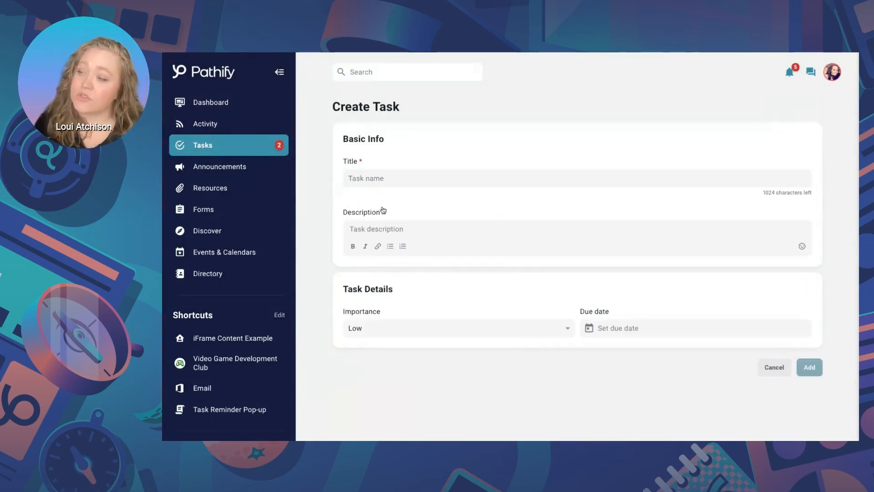
# Create task 'Go to library and get textbook', description 'Do it!', due 24 July 2024, and save it
pyautogui.click(576, 177)
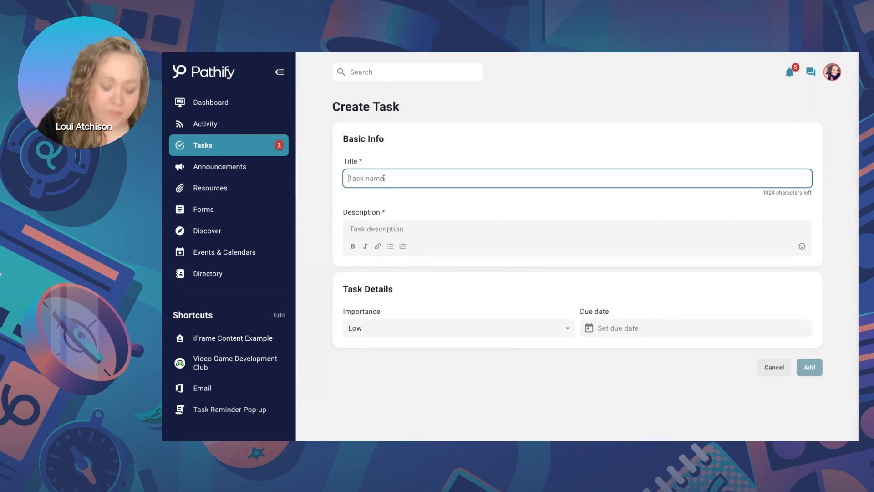
pyautogui.write('Go to library and ge')
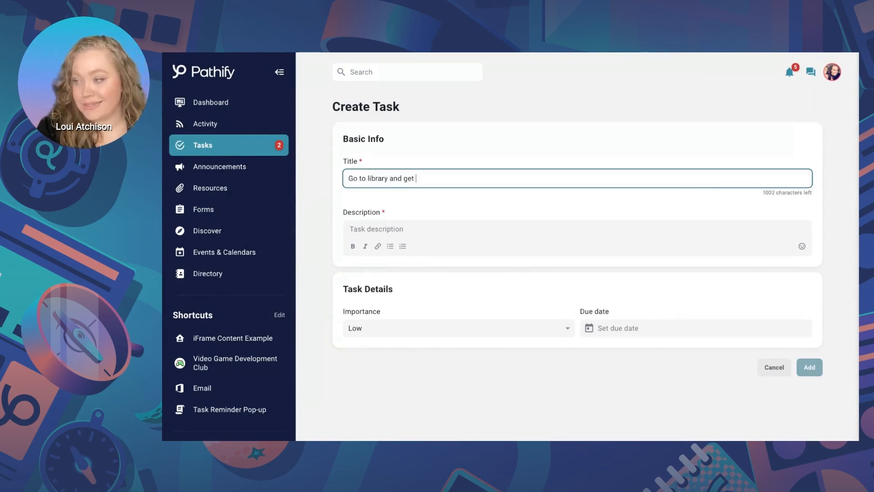
pyautogui.write('textbook')
pyautogui.click(577, 238)
pyautogui.write('D')
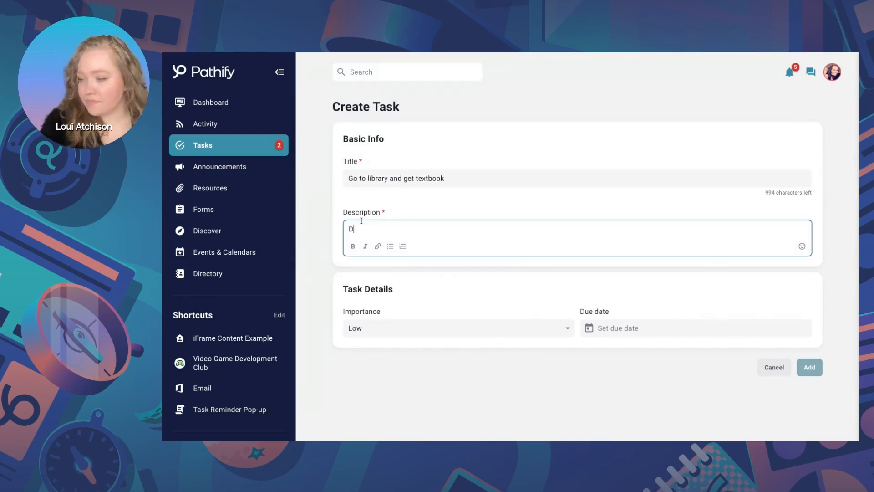
pyautogui.write('o it!')
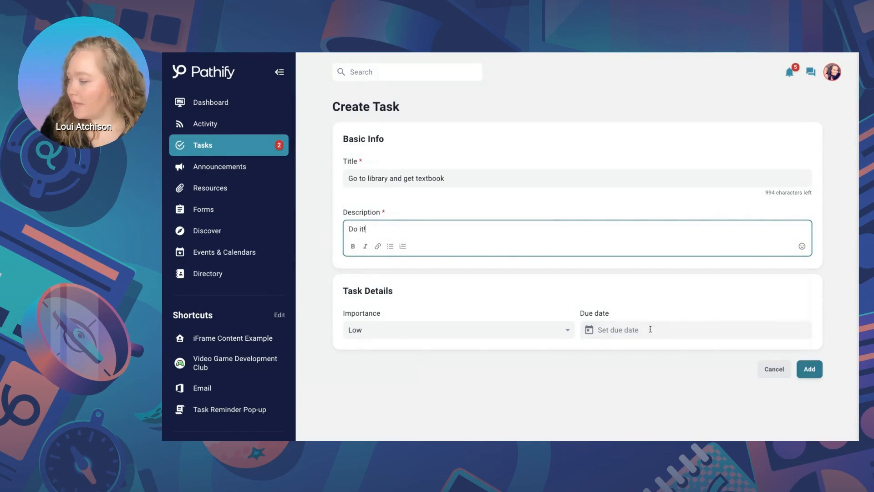
pyautogui.click(641, 329)
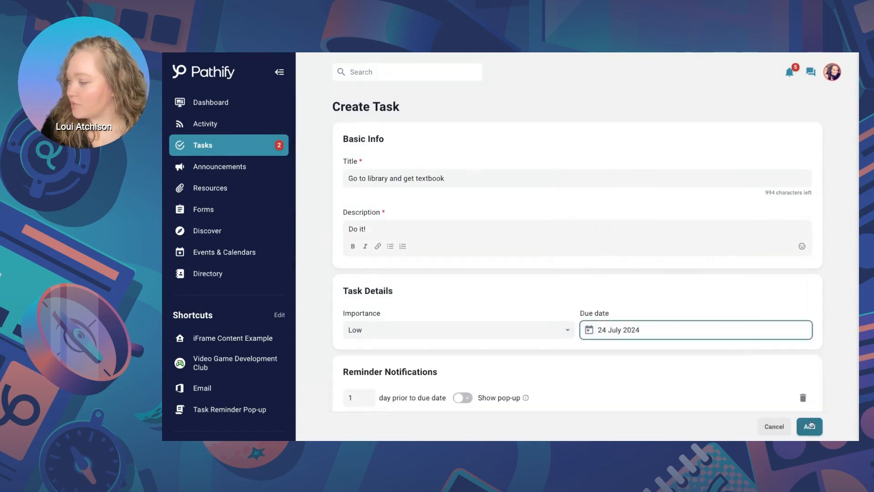
pyautogui.scroll(-3)
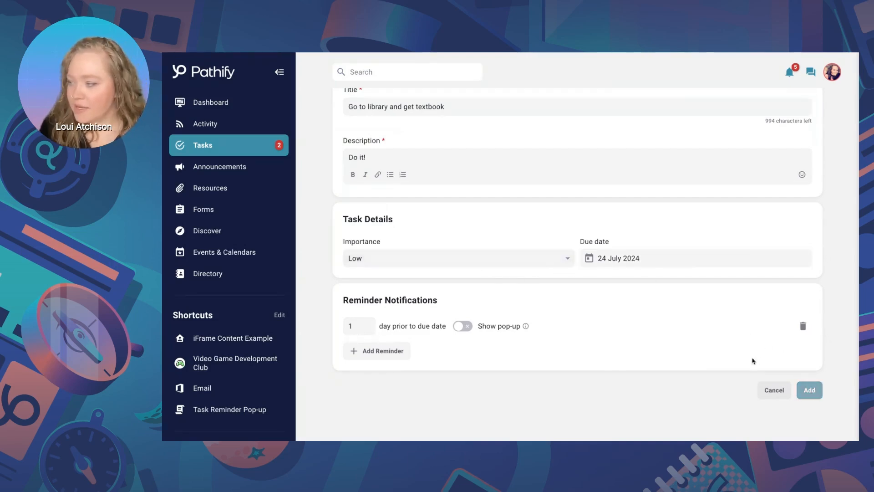
pyautogui.click(808, 389)
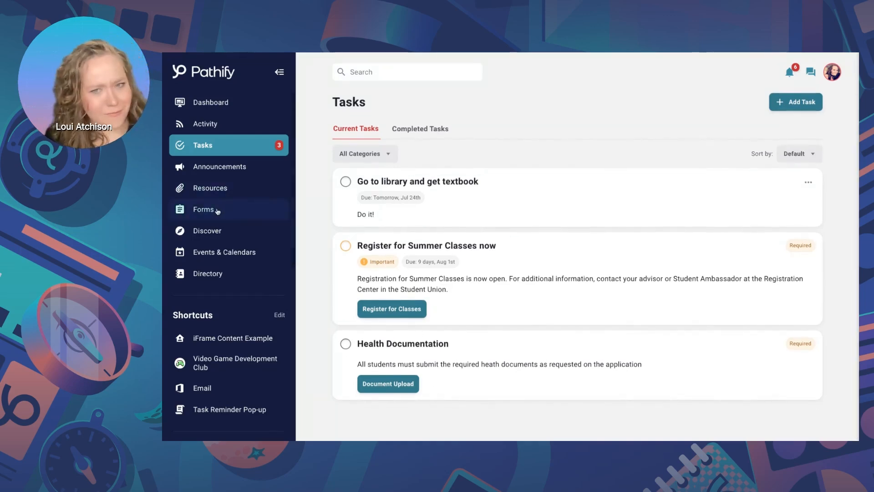
# Preview the diversity and equity survey under Campus Climate Surveys in Forms
pyautogui.click(203, 210)
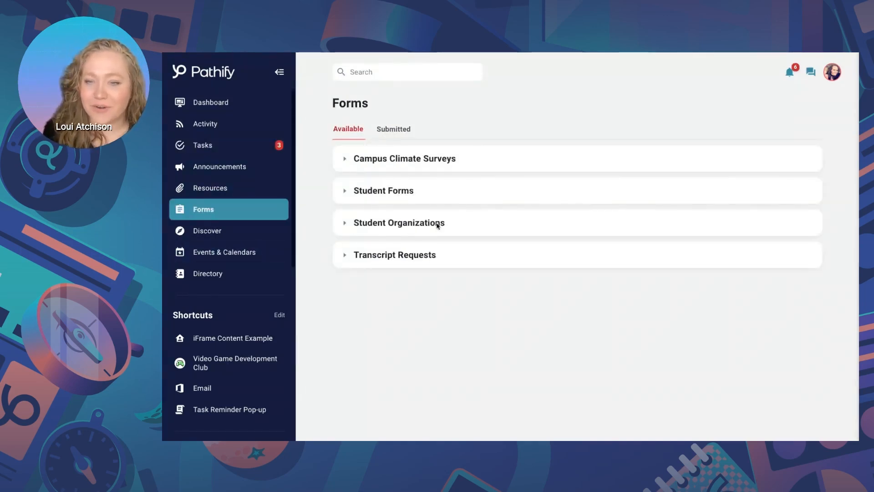
pyautogui.moveTo(492, 253)
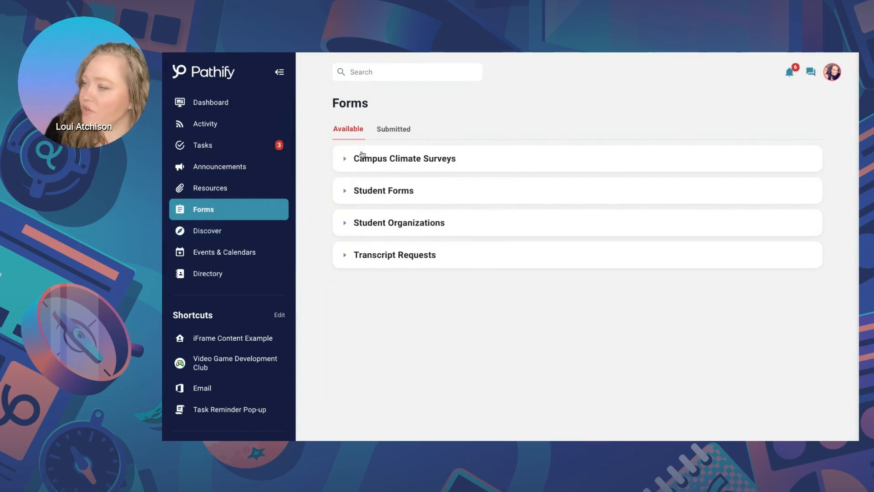
pyautogui.click(404, 158)
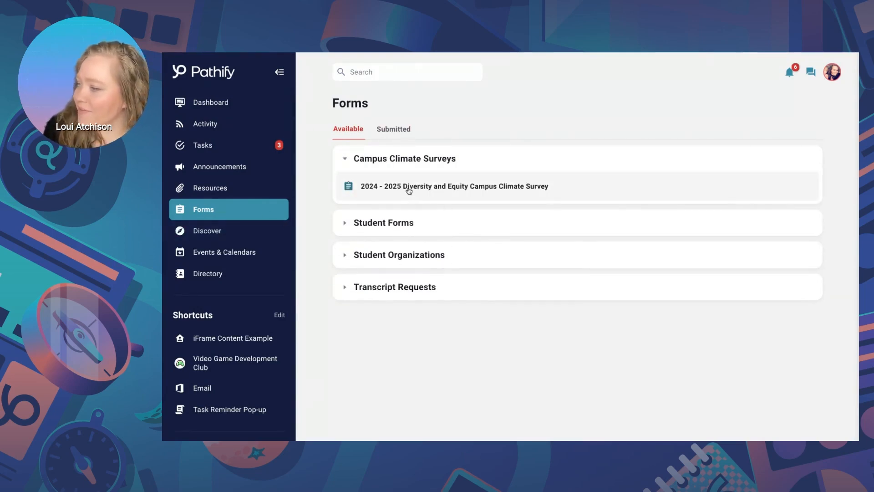
pyautogui.click(453, 185)
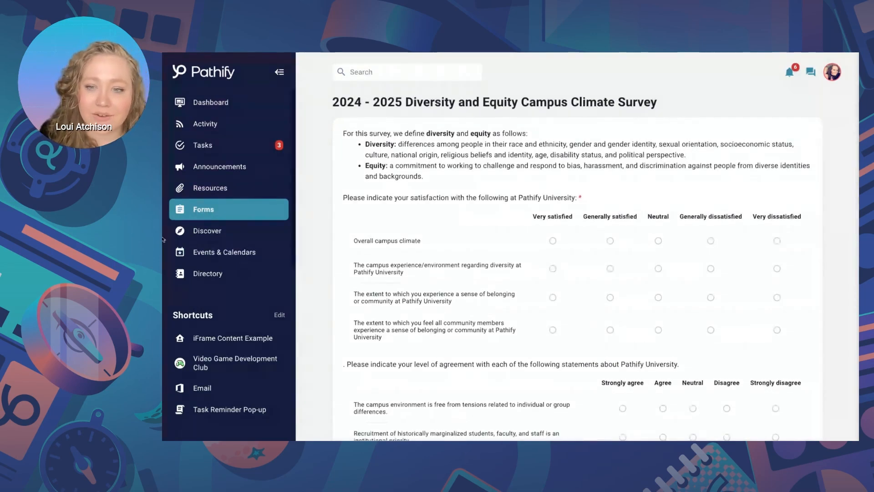
pyautogui.scroll(-3)
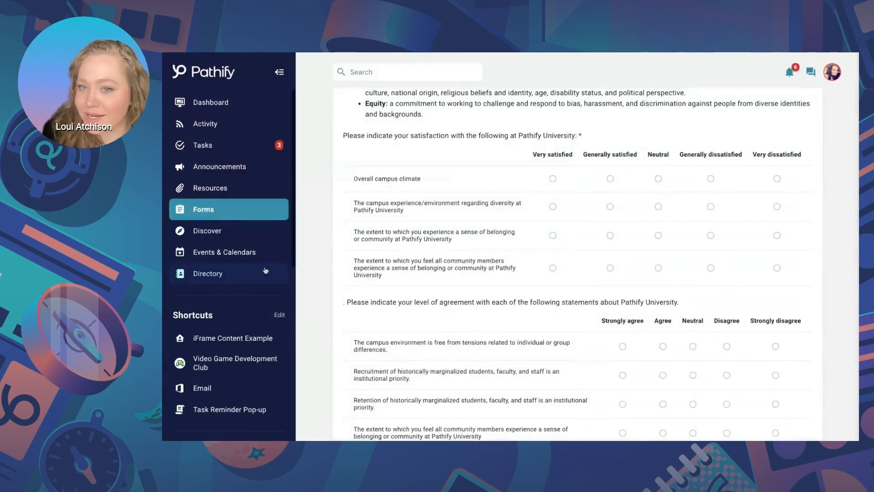
# Go to Events & Calendars and hide the Computer Science calendar's events
pyautogui.click(224, 252)
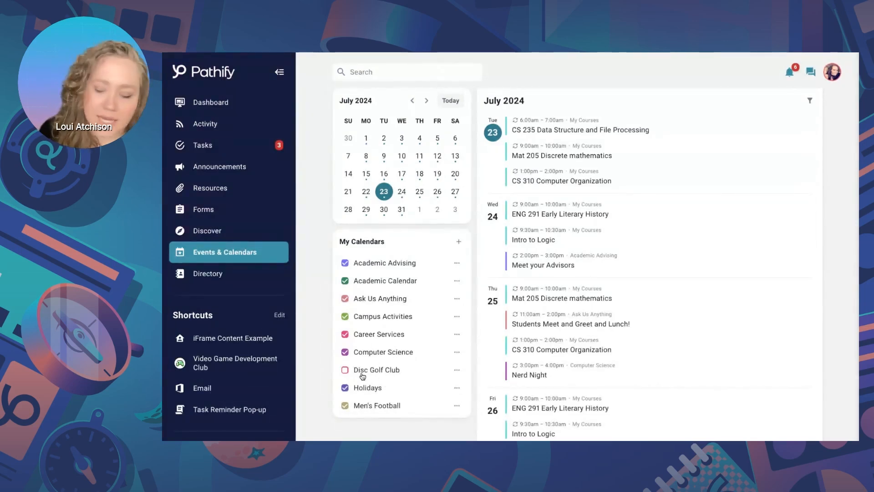
pyautogui.click(344, 352)
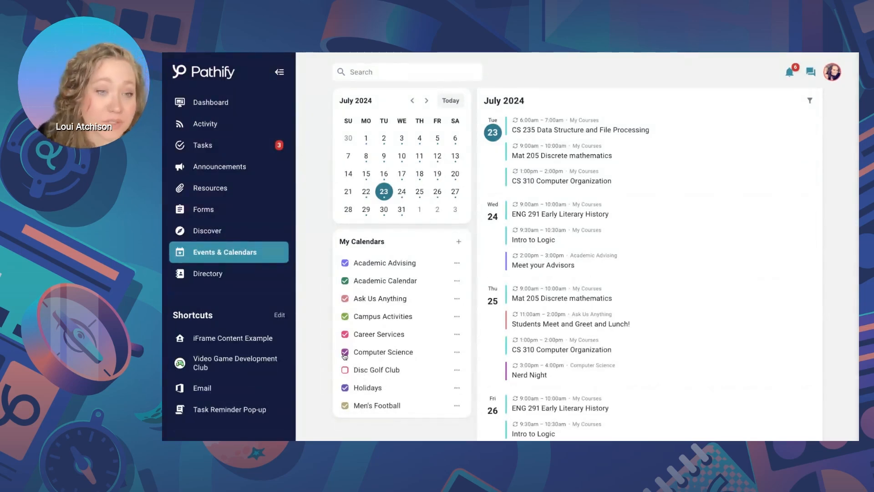
pyautogui.click(344, 351)
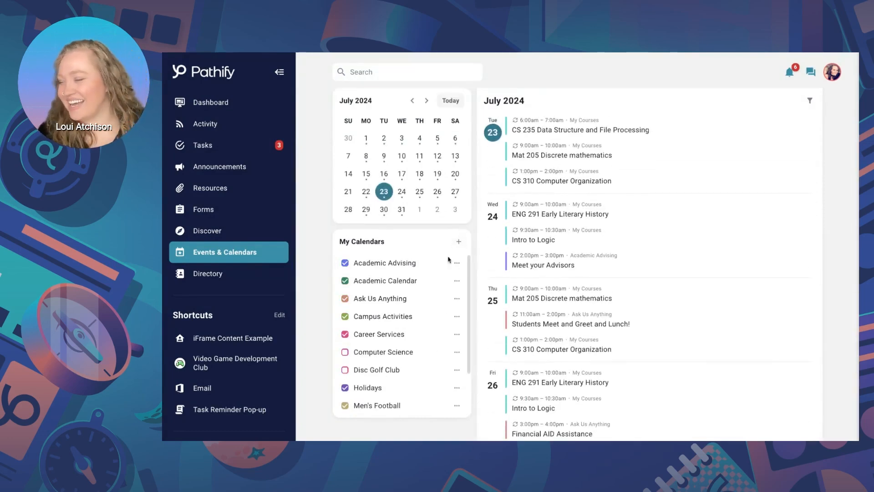
# Subscribe to the Residence Life calendar from Available Calendars so it joins My Calendars
pyautogui.click(458, 241)
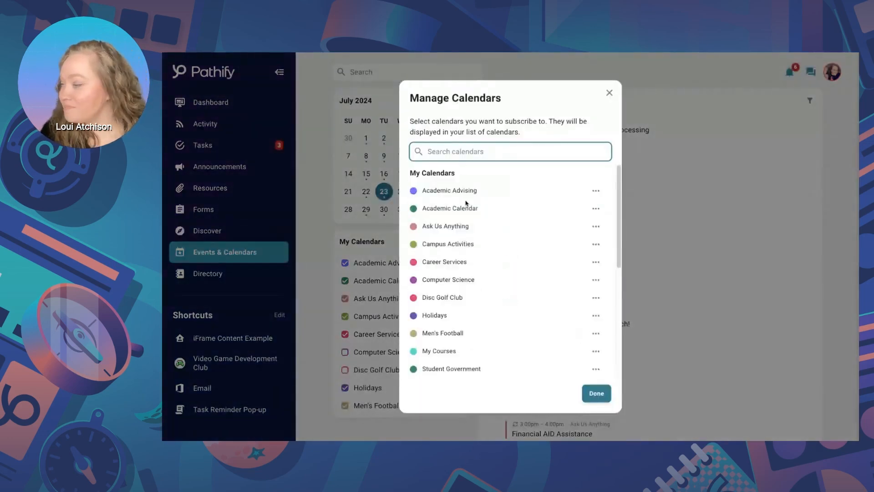
pyautogui.scroll(-3)
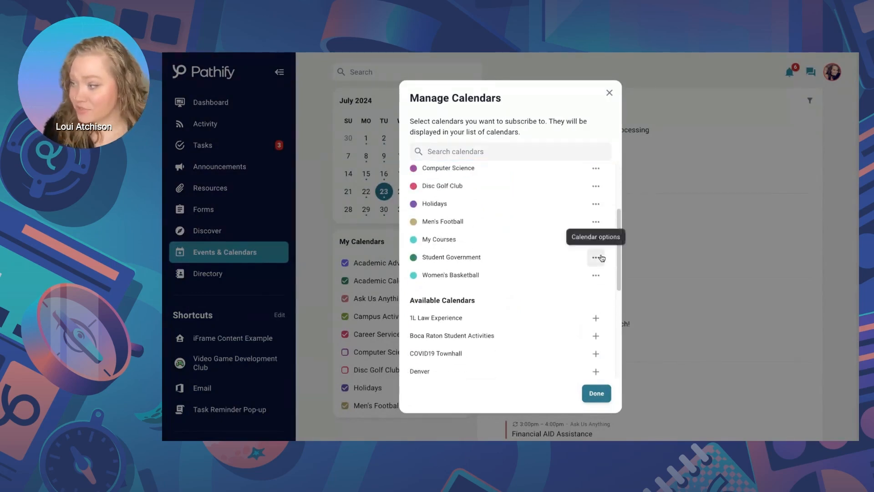
pyautogui.click(595, 257)
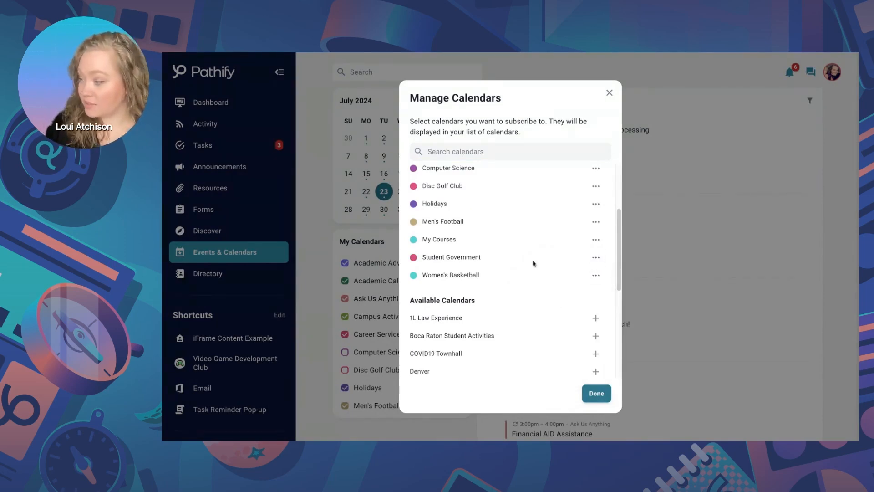
pyautogui.scroll(-3)
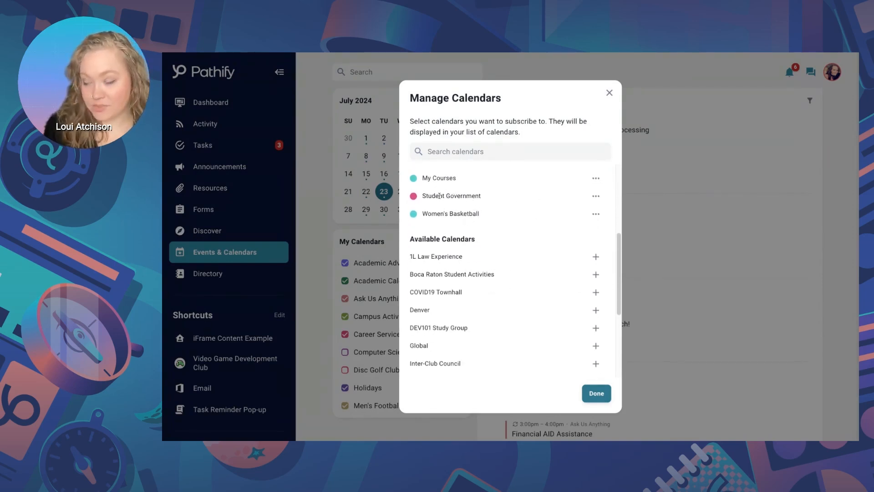
pyautogui.scroll(-3)
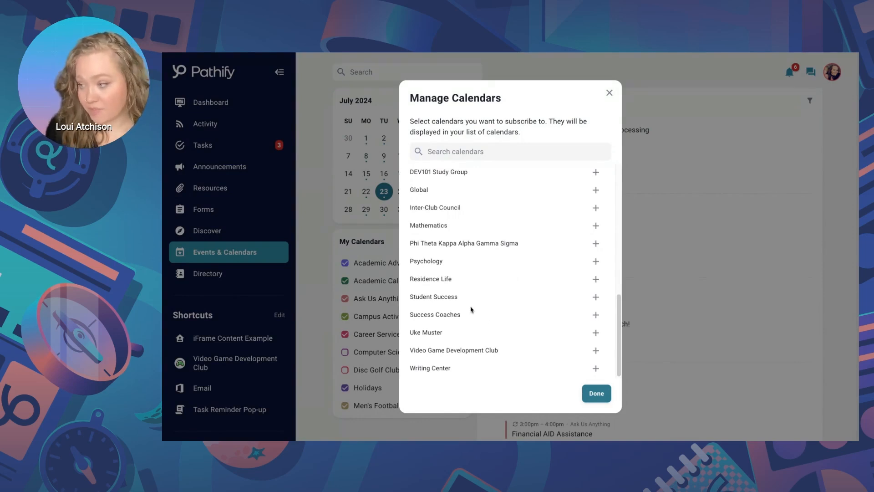
pyautogui.moveTo(452, 262)
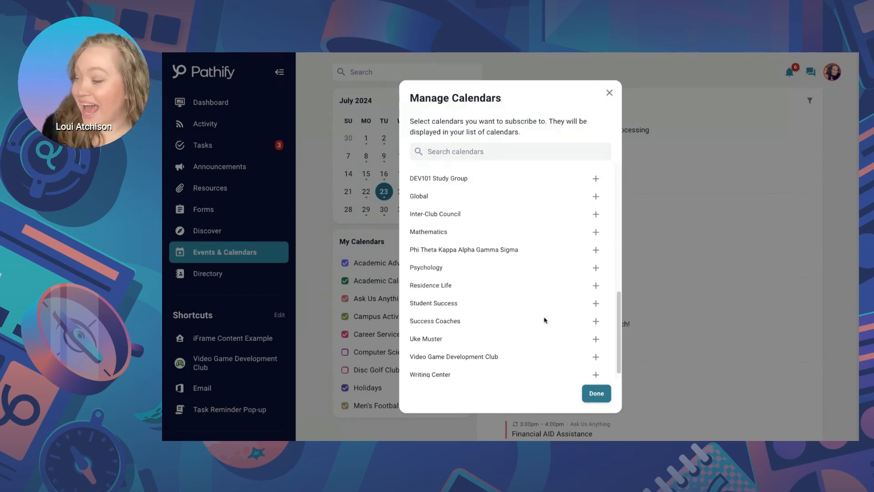
pyautogui.moveTo(596, 285)
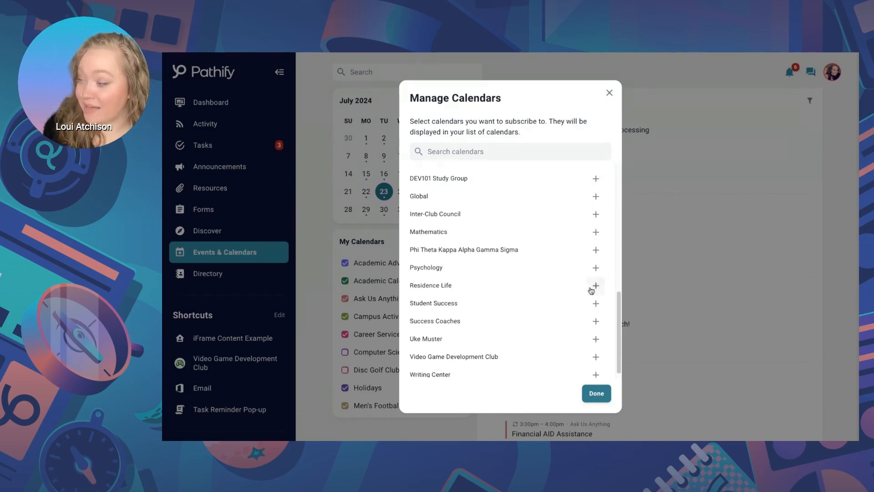
pyautogui.click(595, 285)
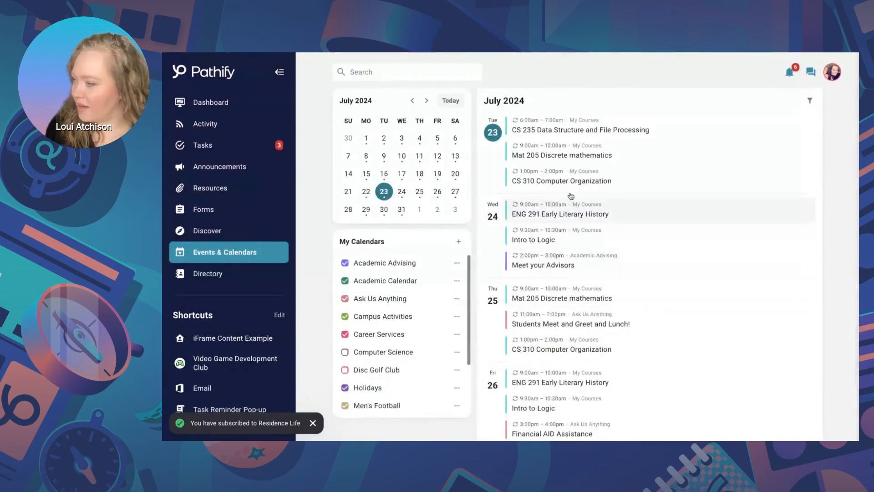
pyautogui.scroll(-3)
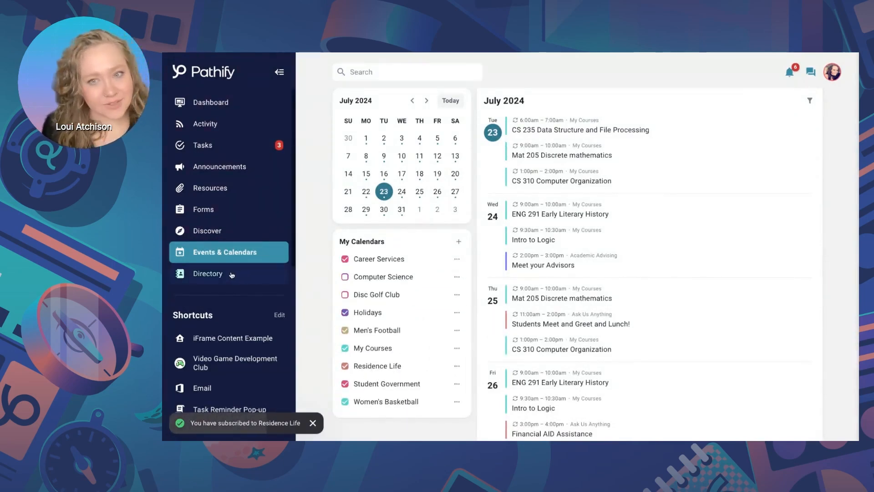
# View the people directory, then open the Video Game Development Club group
pyautogui.click(208, 273)
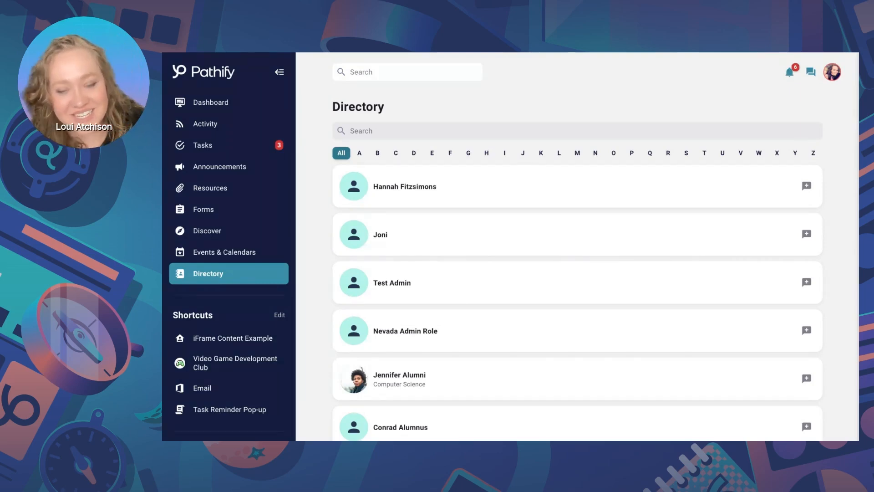
pyautogui.moveTo(578, 351)
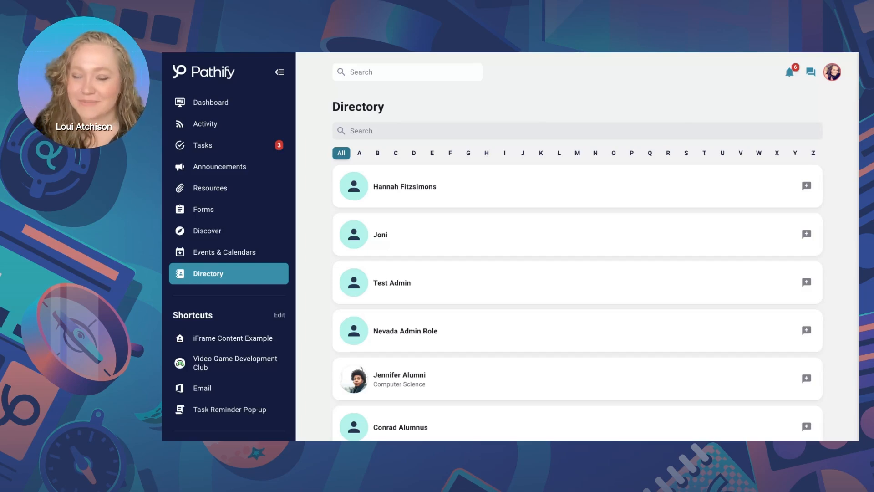
pyautogui.moveTo(319, 238)
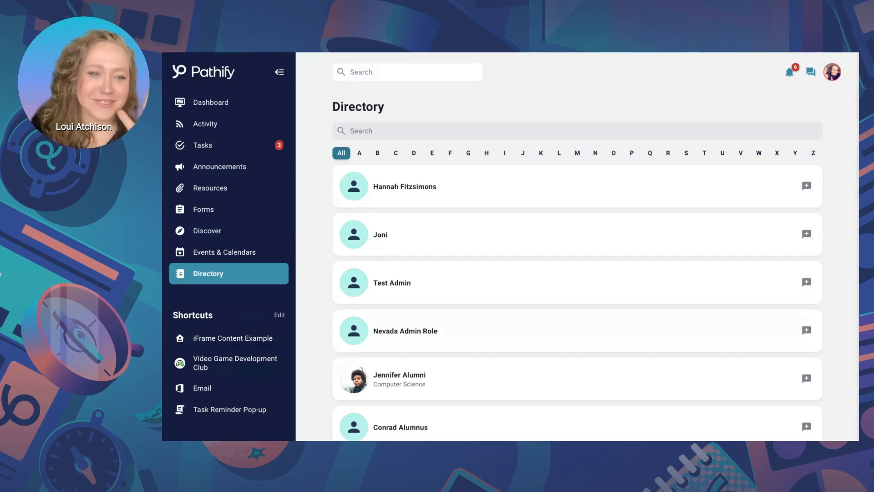
pyautogui.scroll(-3)
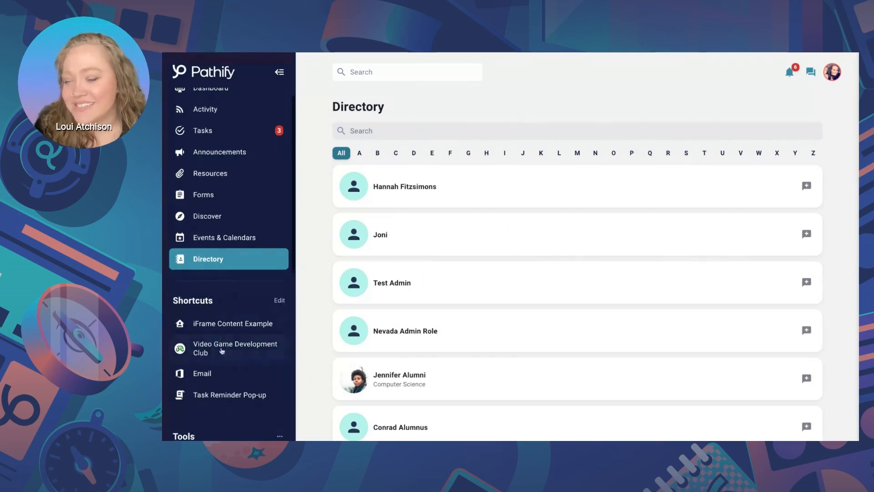
pyautogui.scroll(-3)
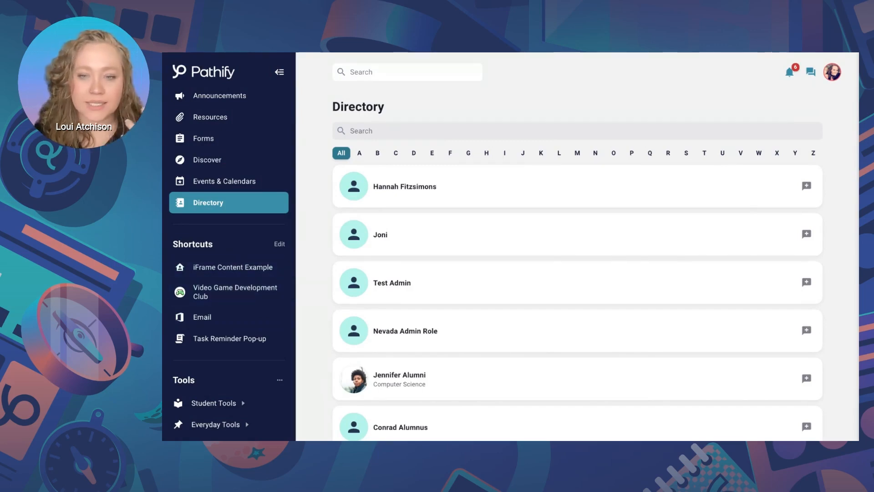
pyautogui.moveTo(229, 291)
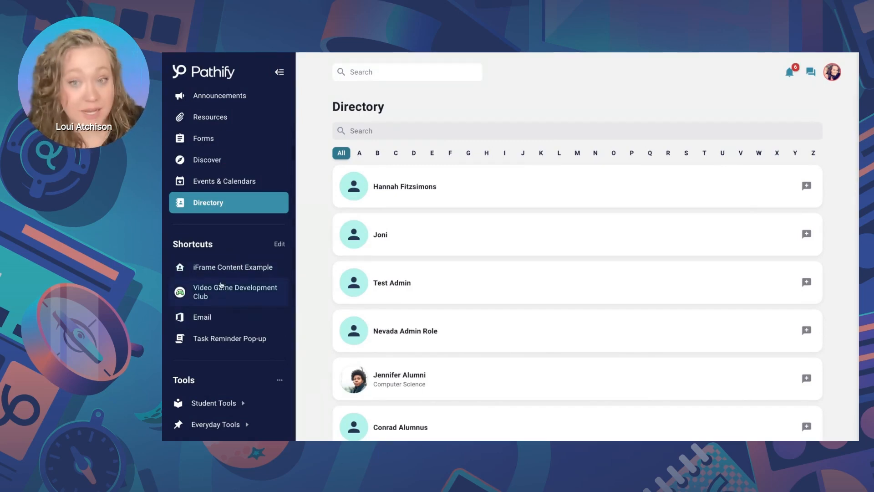
pyautogui.click(235, 291)
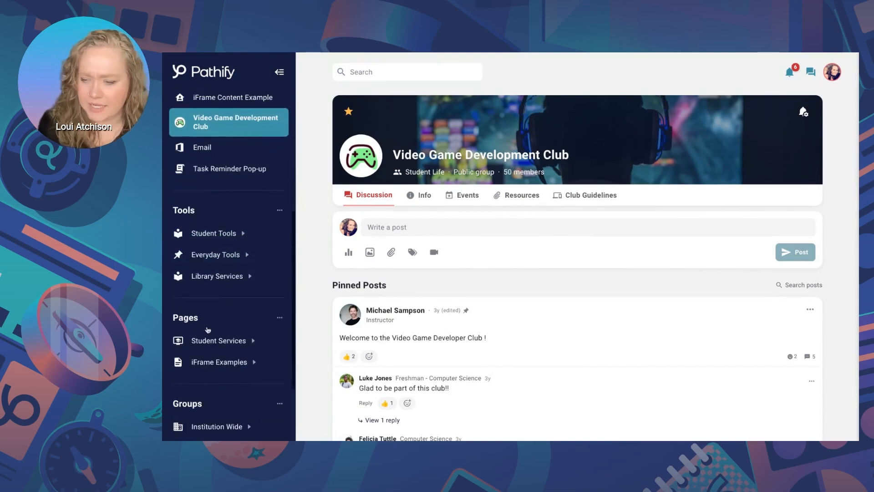
# Open the Residence Life Policies page under Pages > Student Services
pyautogui.click(219, 340)
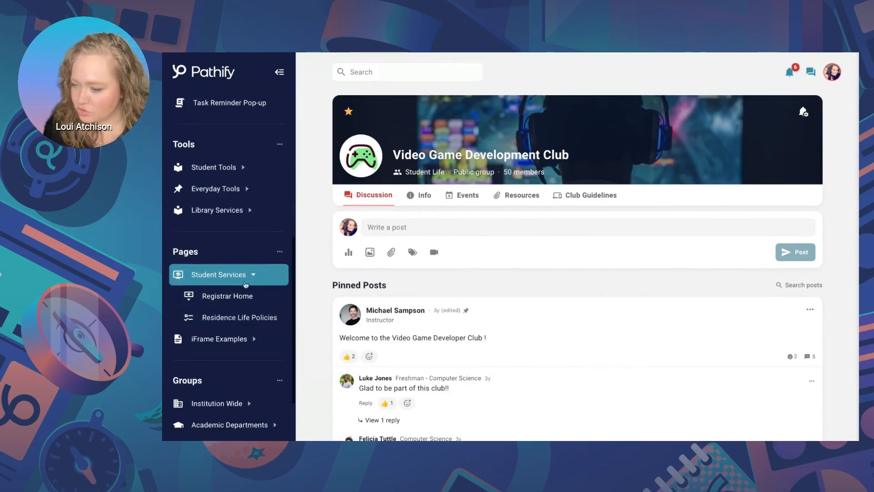
pyautogui.click(239, 317)
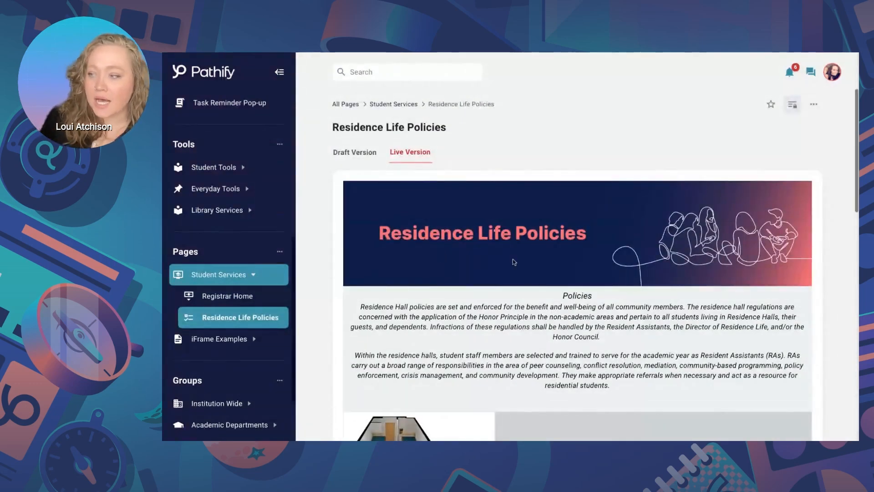
pyautogui.moveTo(548, 262)
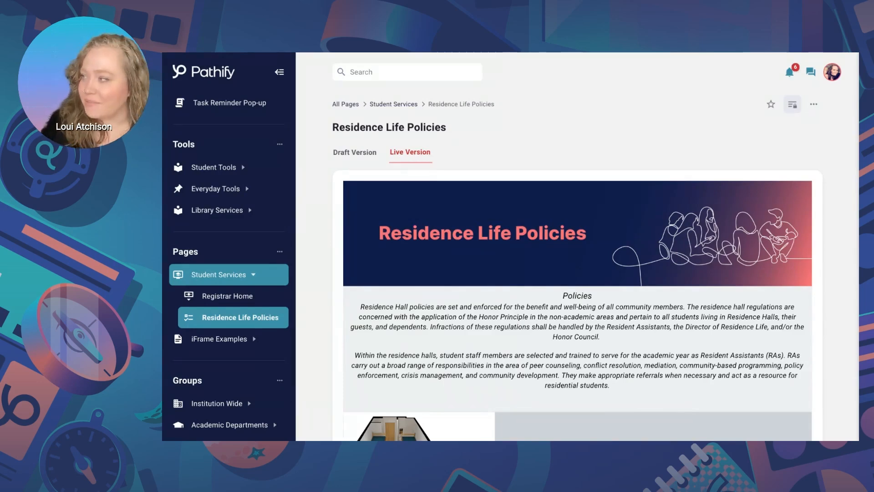
# Scroll through the Residence Life Policies text, then open the Computer Science academic department group
pyautogui.scroll(-3)
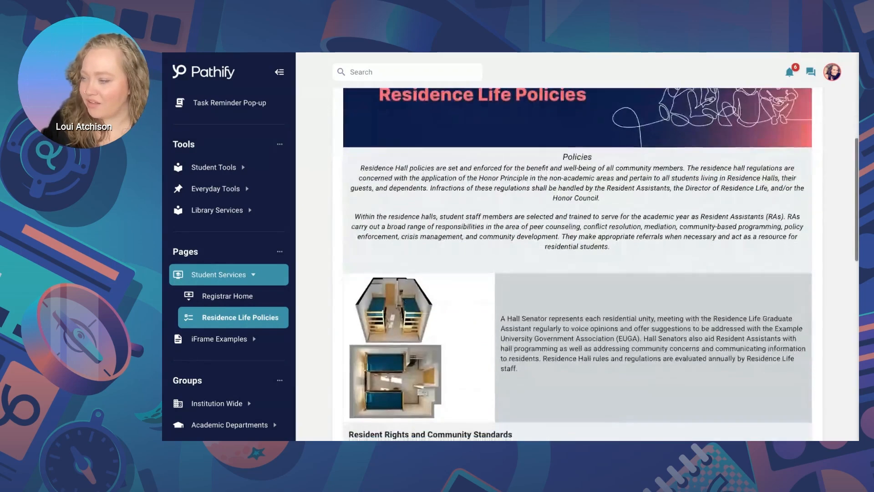
pyautogui.scroll(-3)
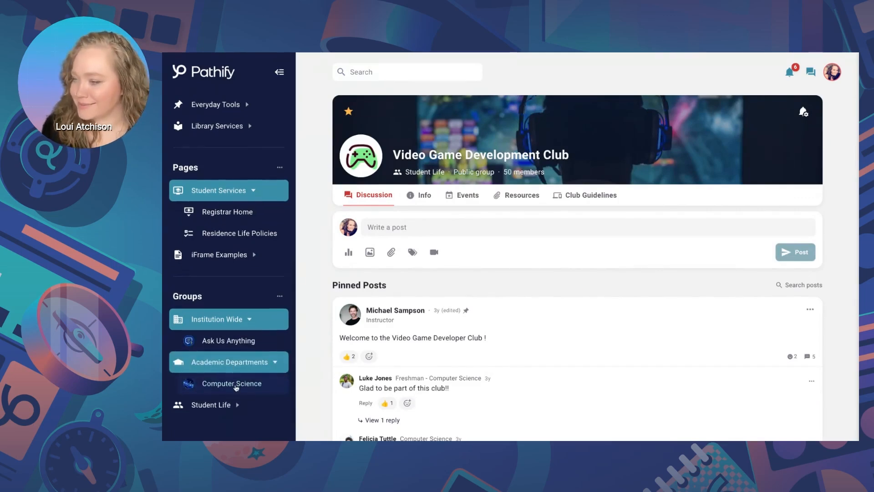
pyautogui.click(232, 383)
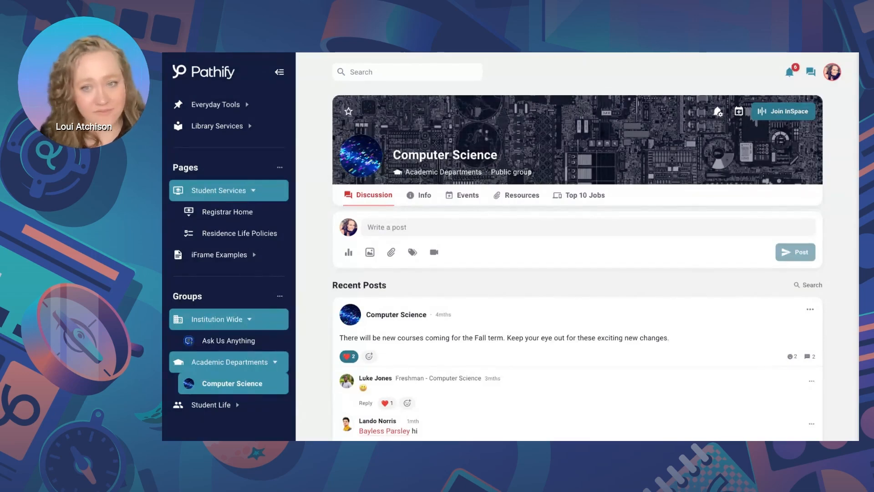
pyautogui.moveTo(831, 71)
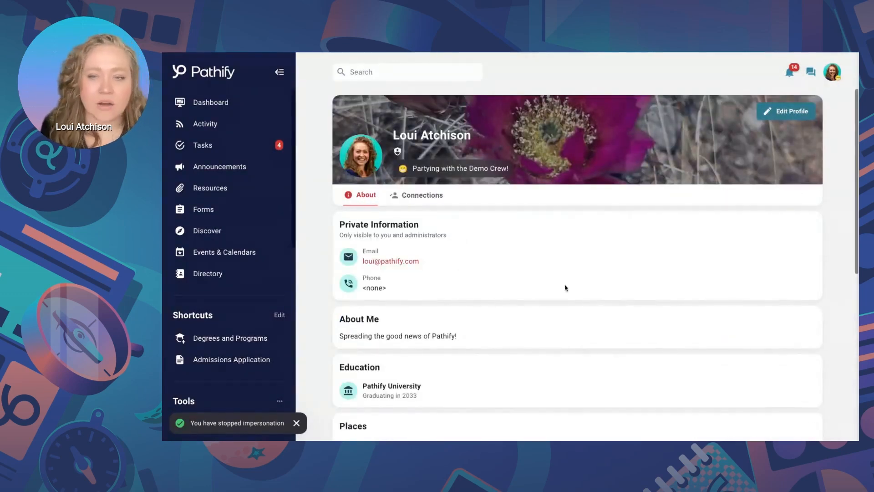
pyautogui.scroll(-3)
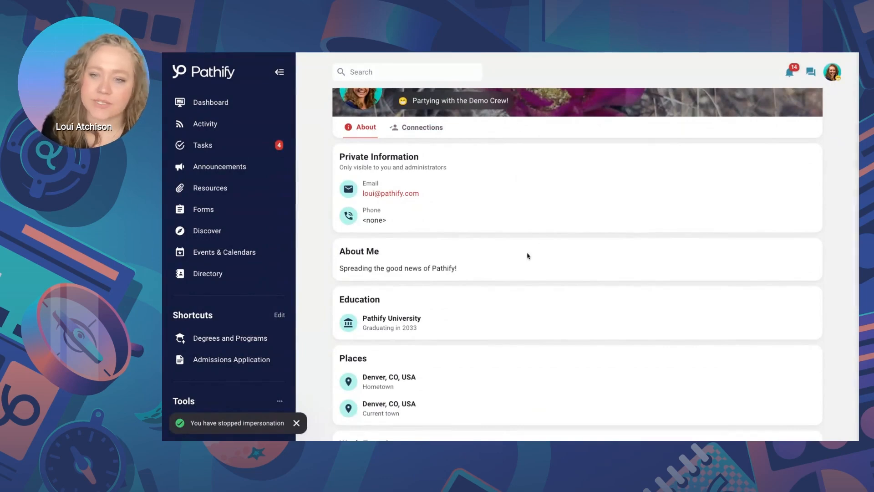
pyautogui.scroll(-3)
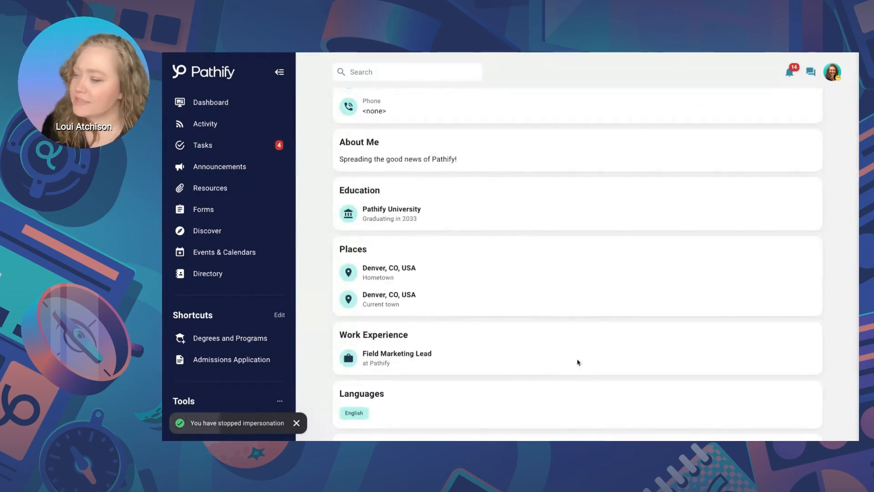
pyautogui.scroll(-3)
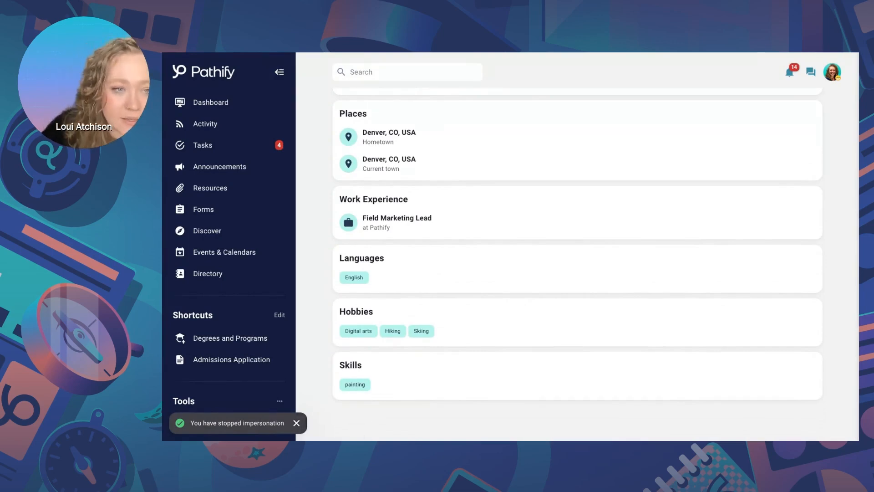
pyautogui.click(297, 423)
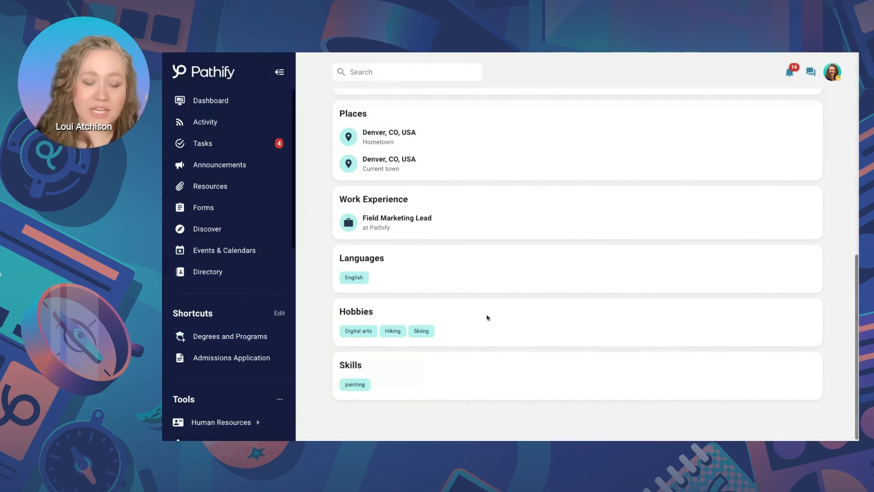
pyautogui.moveTo(369, 425)
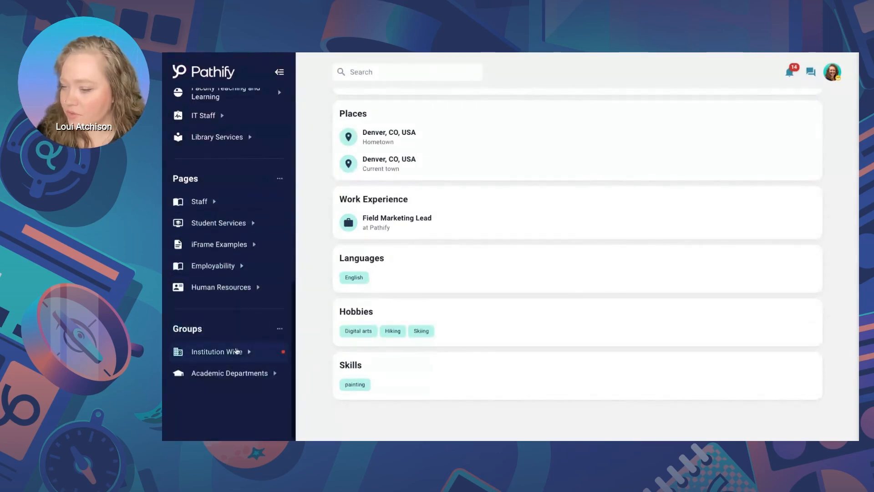
pyautogui.click(218, 352)
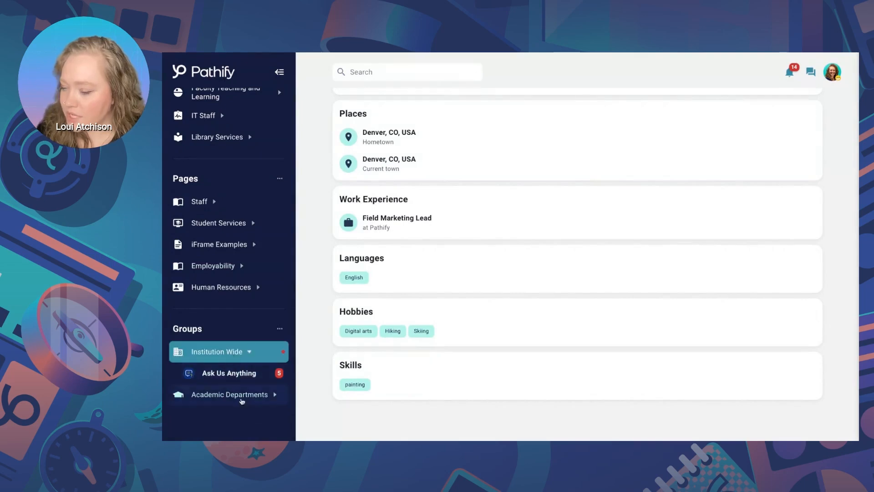
# View the Computer Science group's upcoming Nerd Night events, then return to the dashboard
pyautogui.click(230, 394)
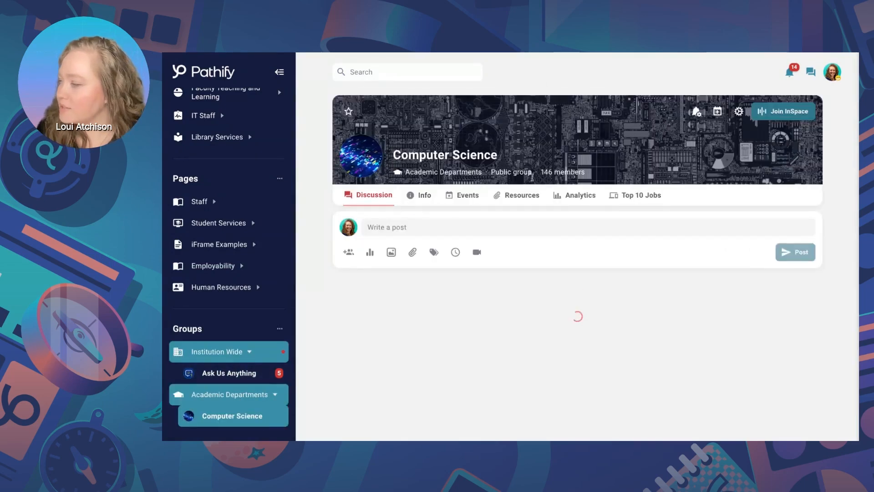
pyautogui.click(467, 195)
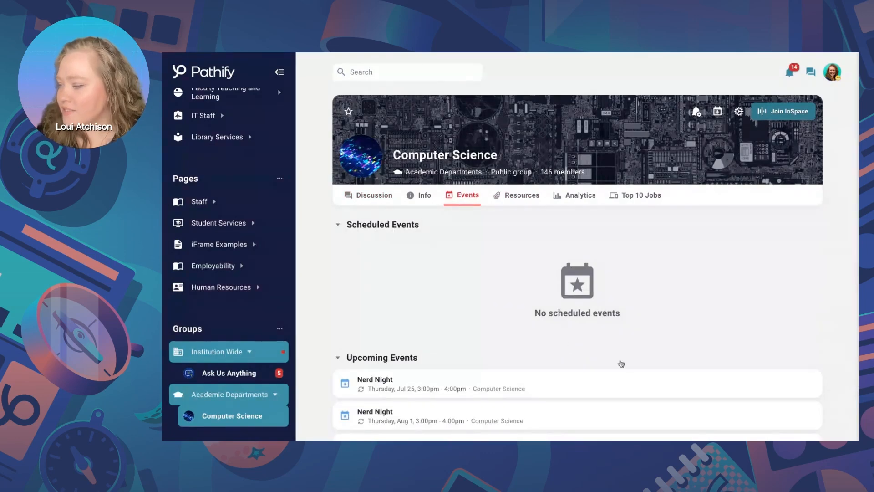
pyautogui.scroll(-3)
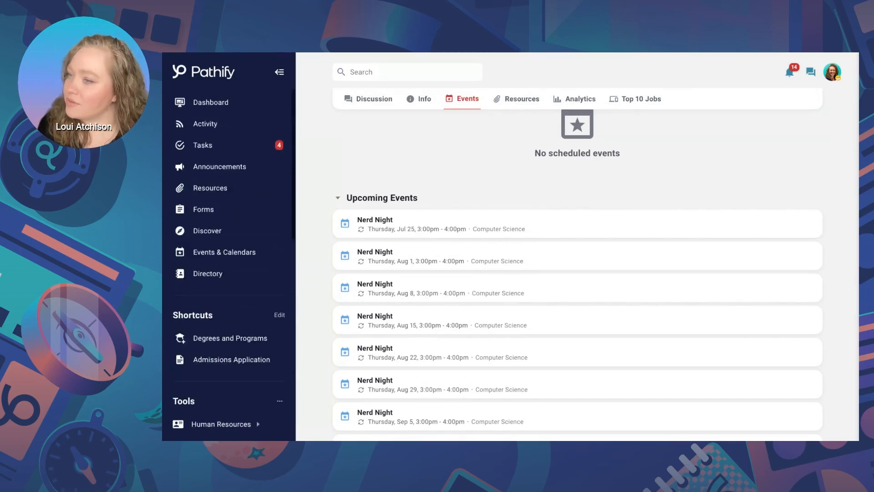
pyautogui.click(211, 102)
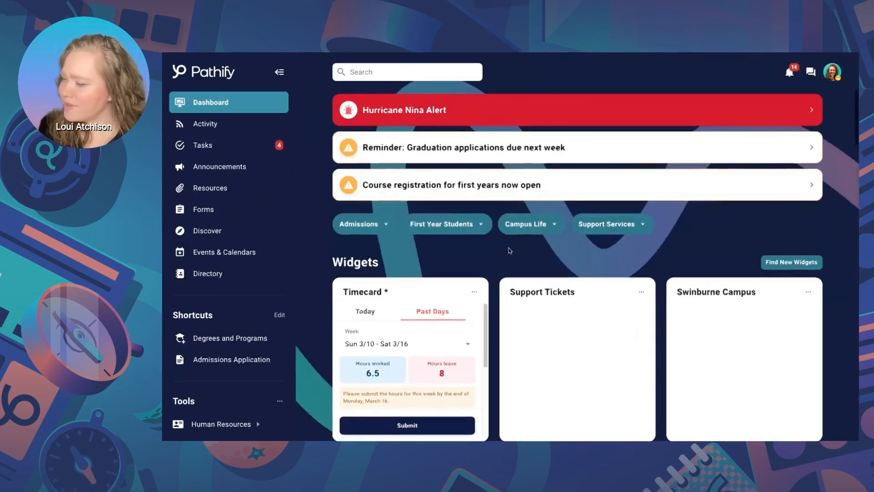
pyautogui.scroll(-3)
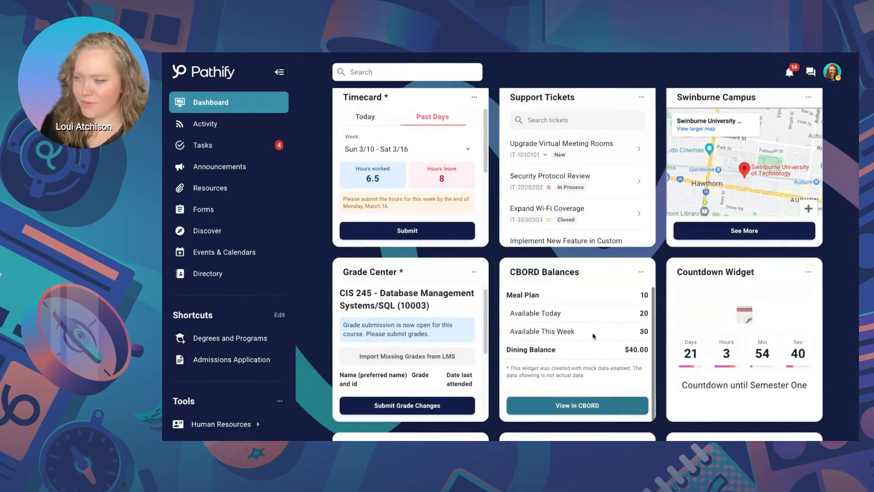
pyautogui.scroll(-3)
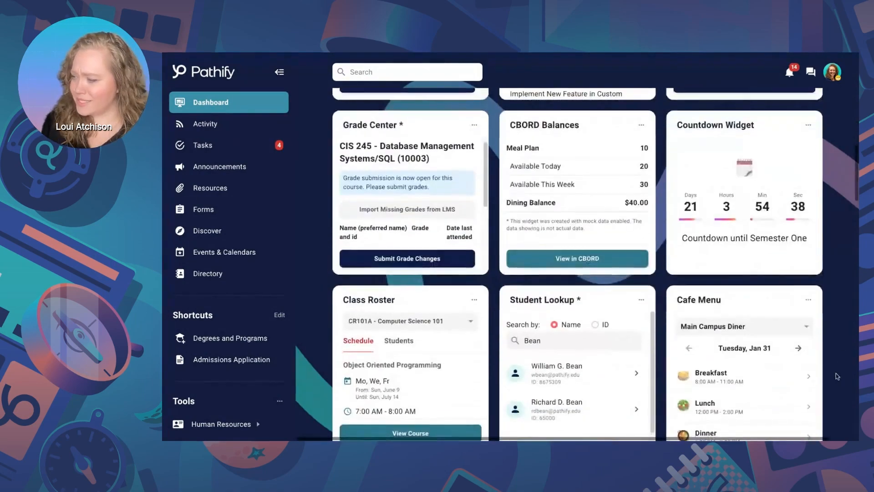